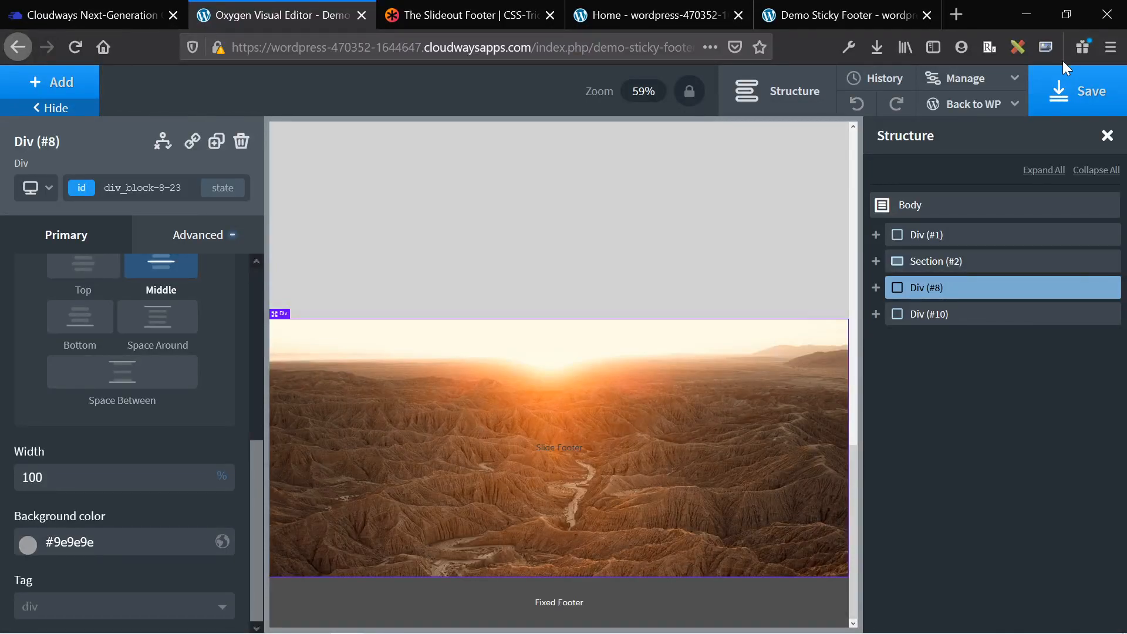
pyautogui.moveTo(695, 115)
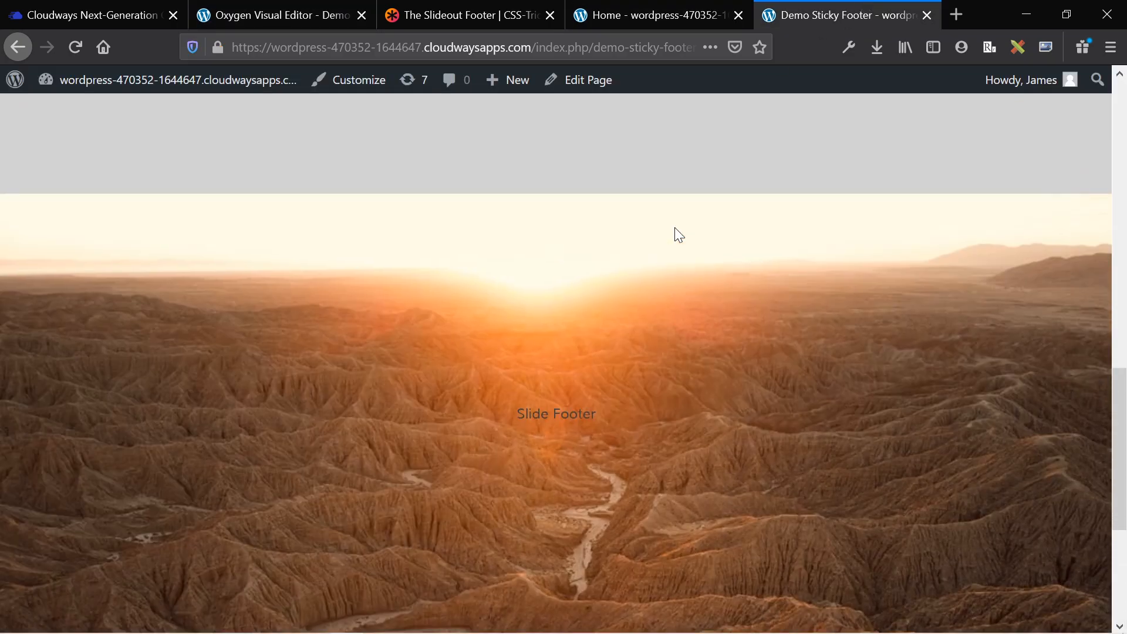
# Step: View the Unfolded home page's 'Join Our Newsletter' signup and copyright footer reveal at the page bottom
pyautogui.scroll(-3)
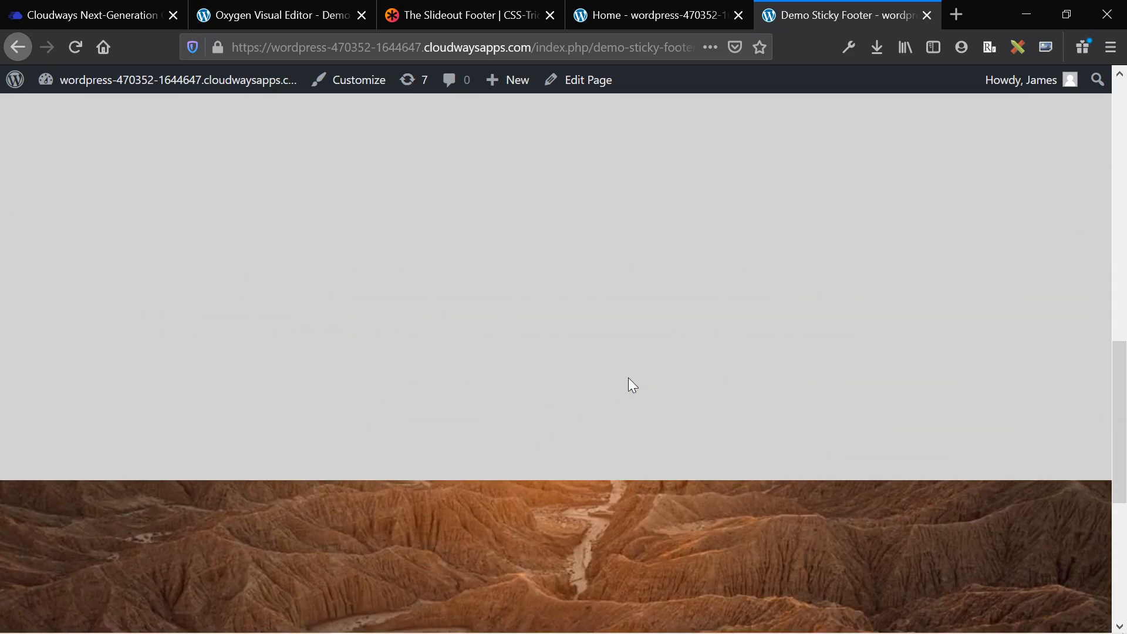
pyautogui.scroll(-3)
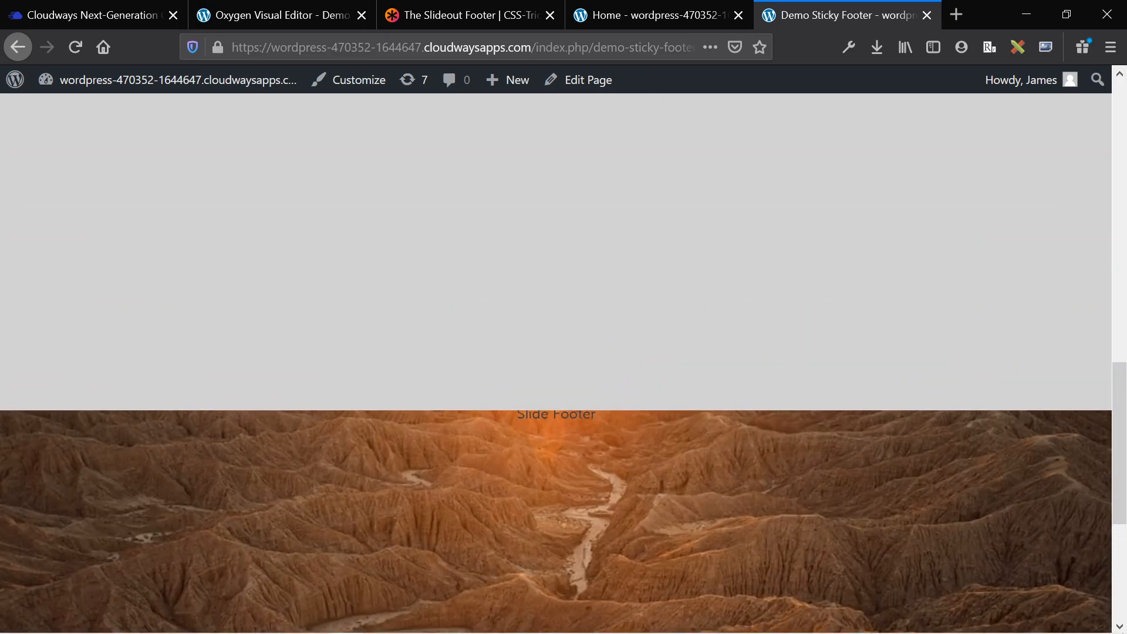
pyautogui.click(654, 14)
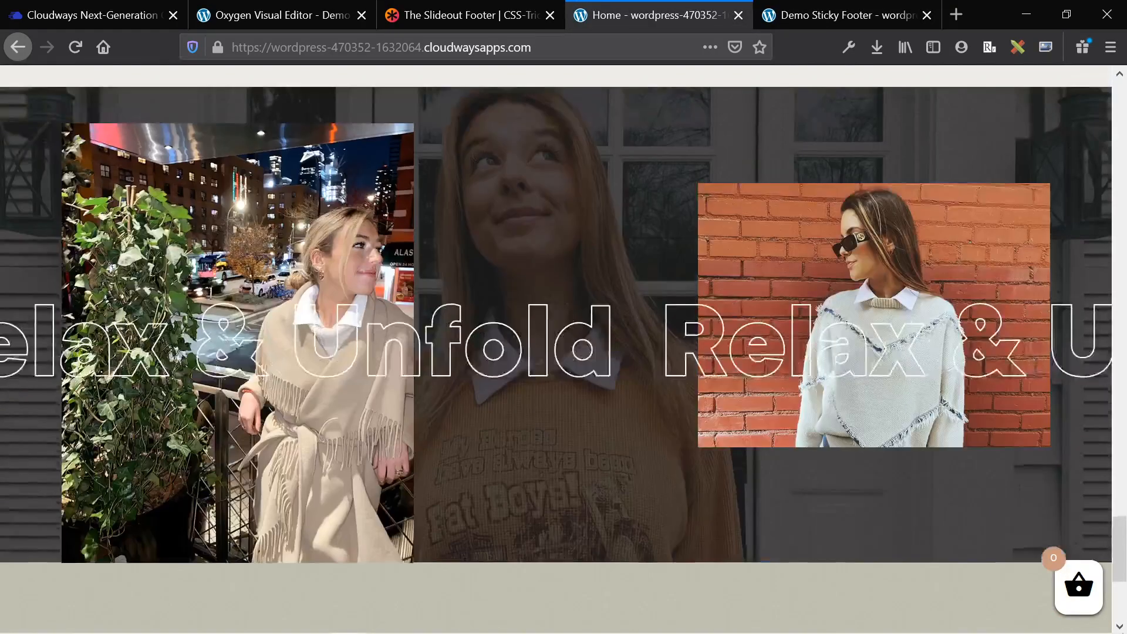
pyautogui.scroll(-3)
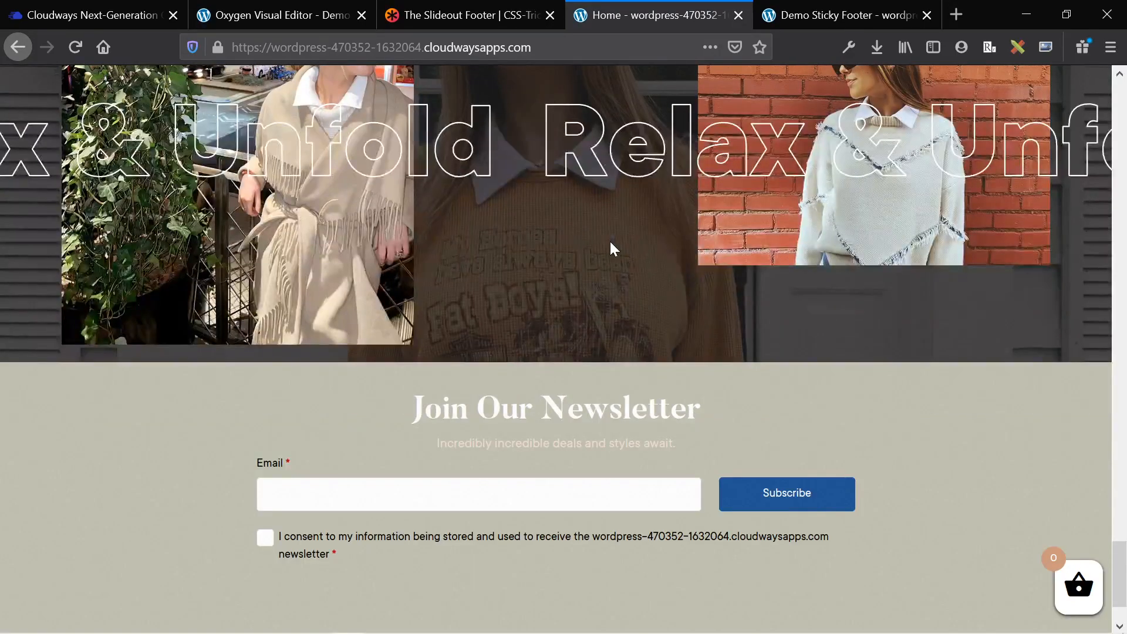
pyautogui.scroll(-3)
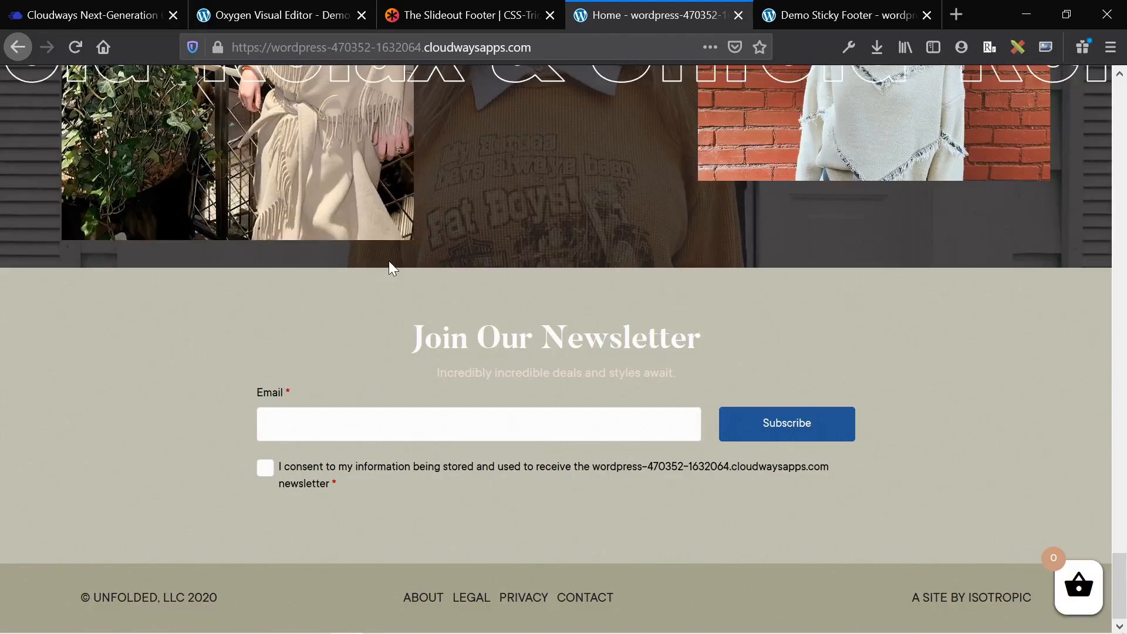
pyautogui.scroll(3)
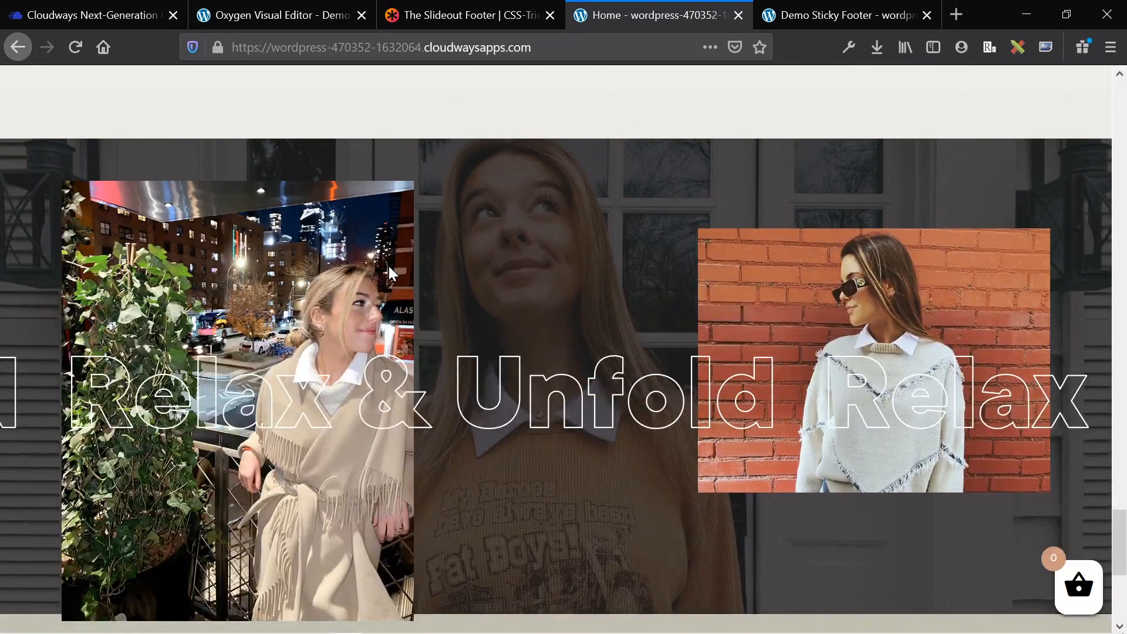
pyautogui.scroll(-3)
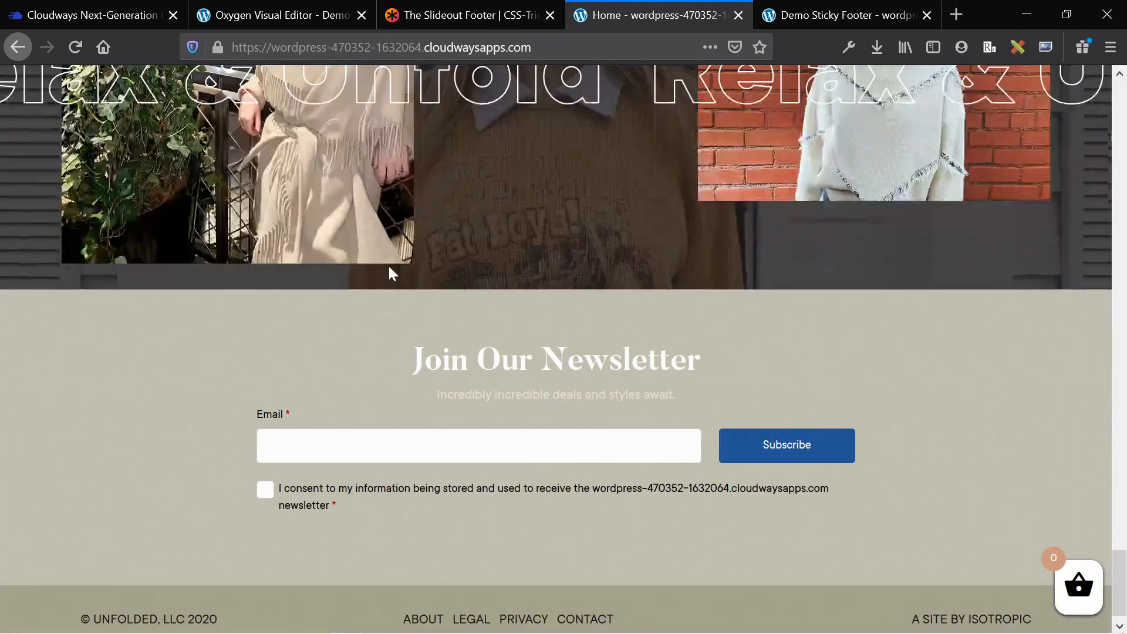
pyautogui.scroll(-3)
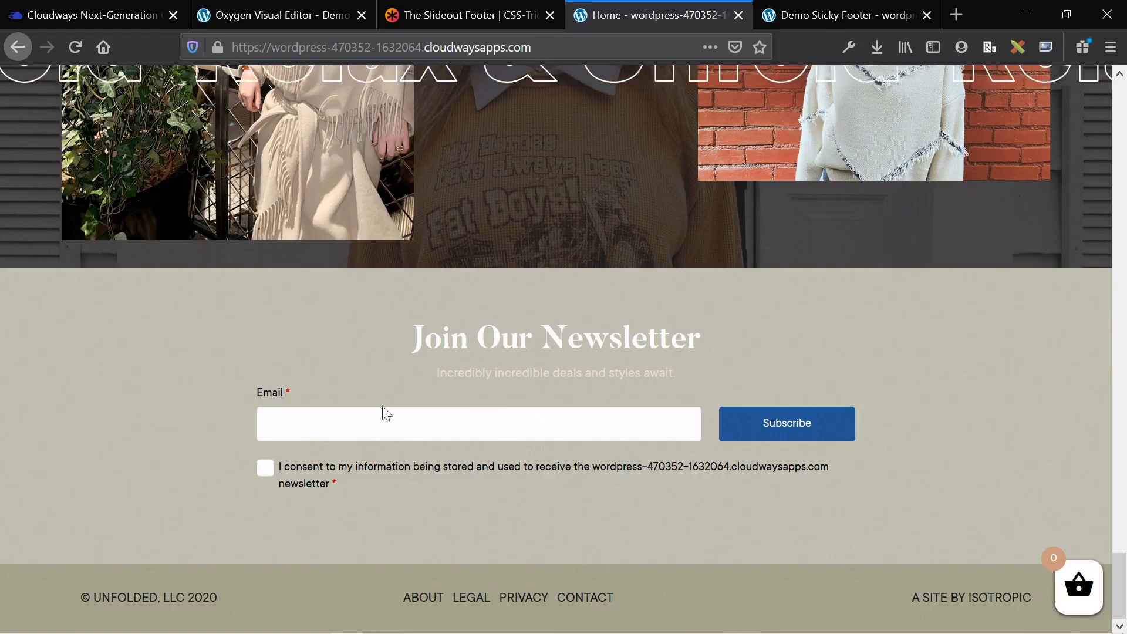
pyautogui.scroll(3)
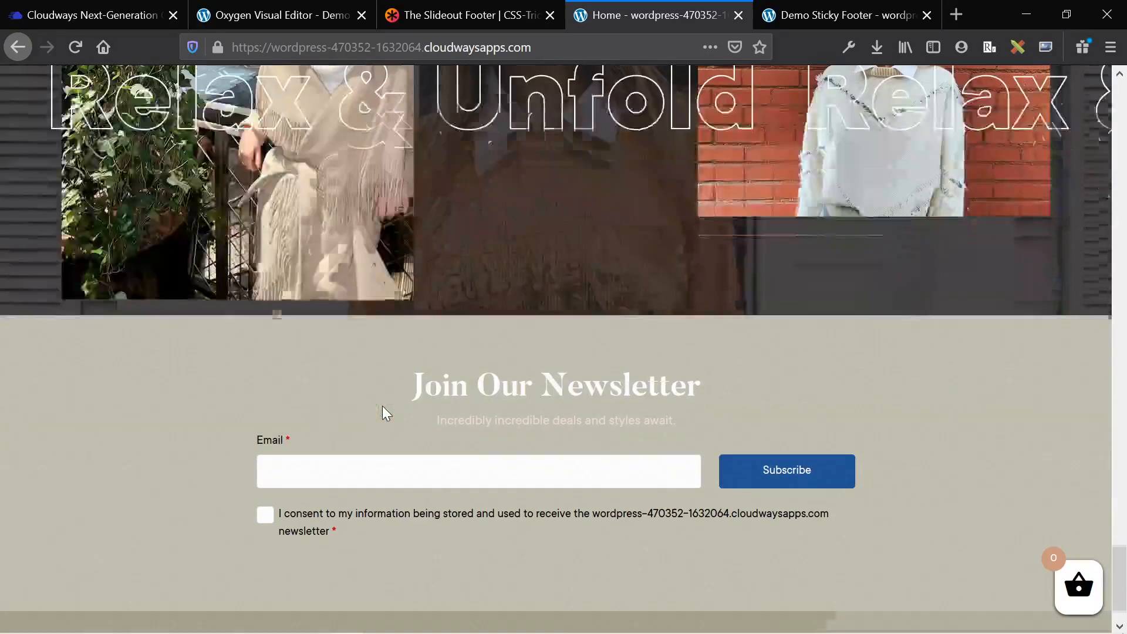
pyautogui.scroll(-3)
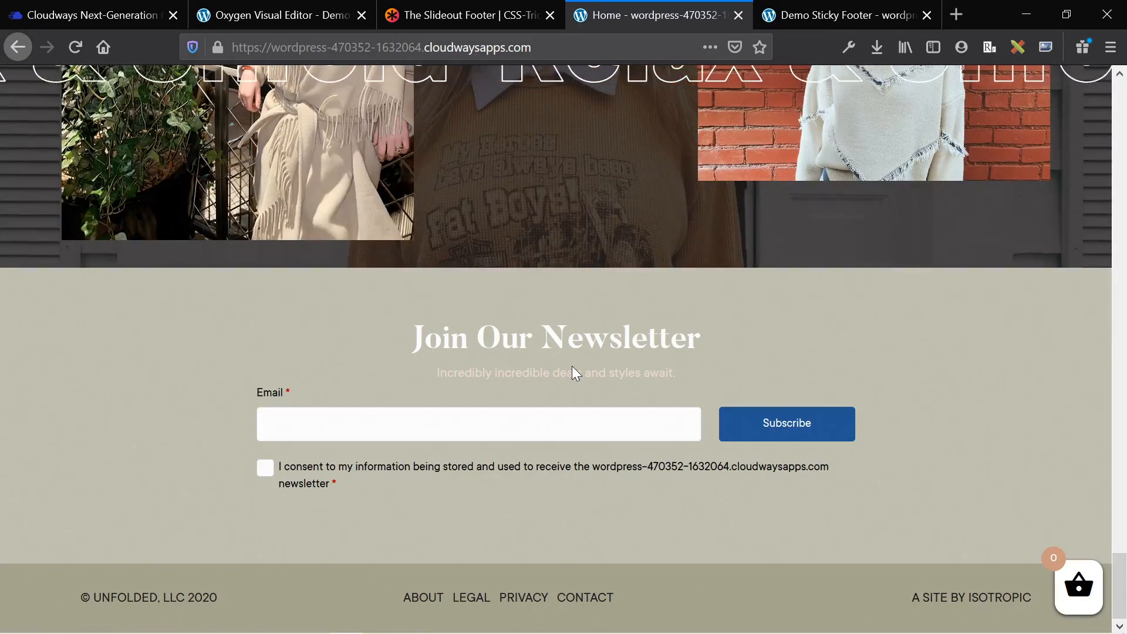
pyautogui.moveTo(562, 382)
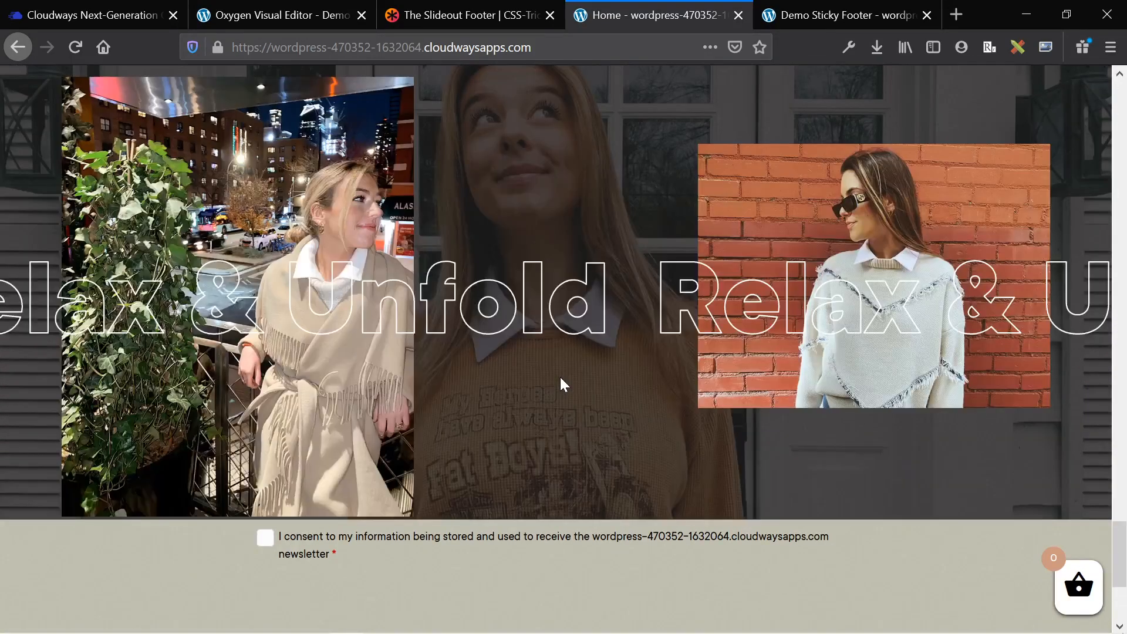
pyautogui.scroll(-3)
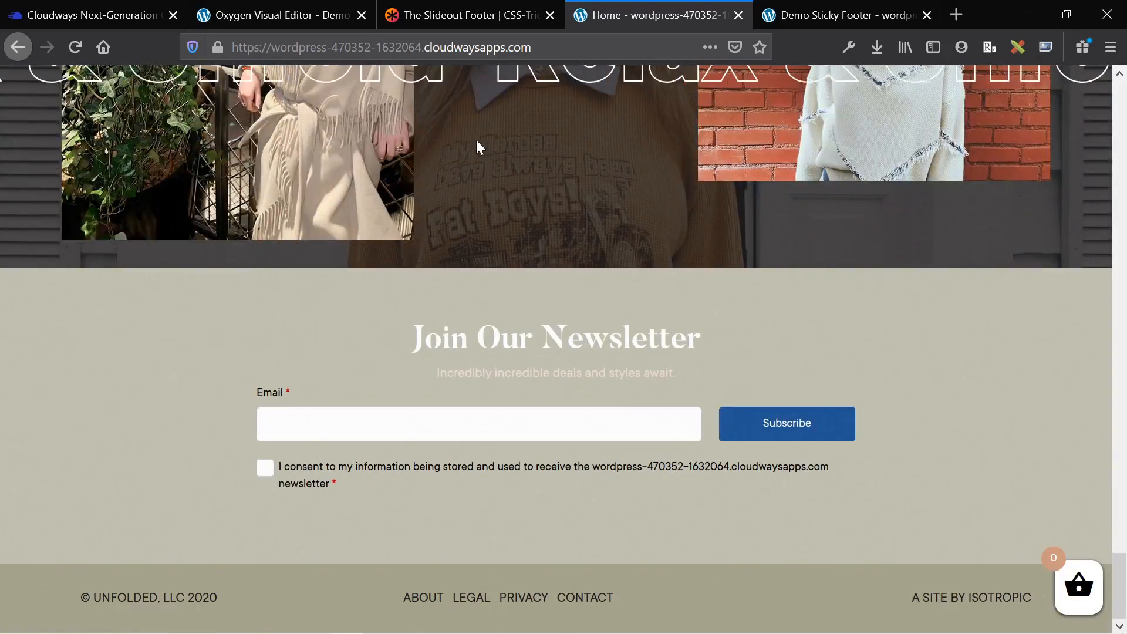
# Step: Review the CSS-Tricks Slideout Footer article's steps and sticky-positioning CodePen CSS, then return to the Oxygen editor
pyautogui.click(468, 14)
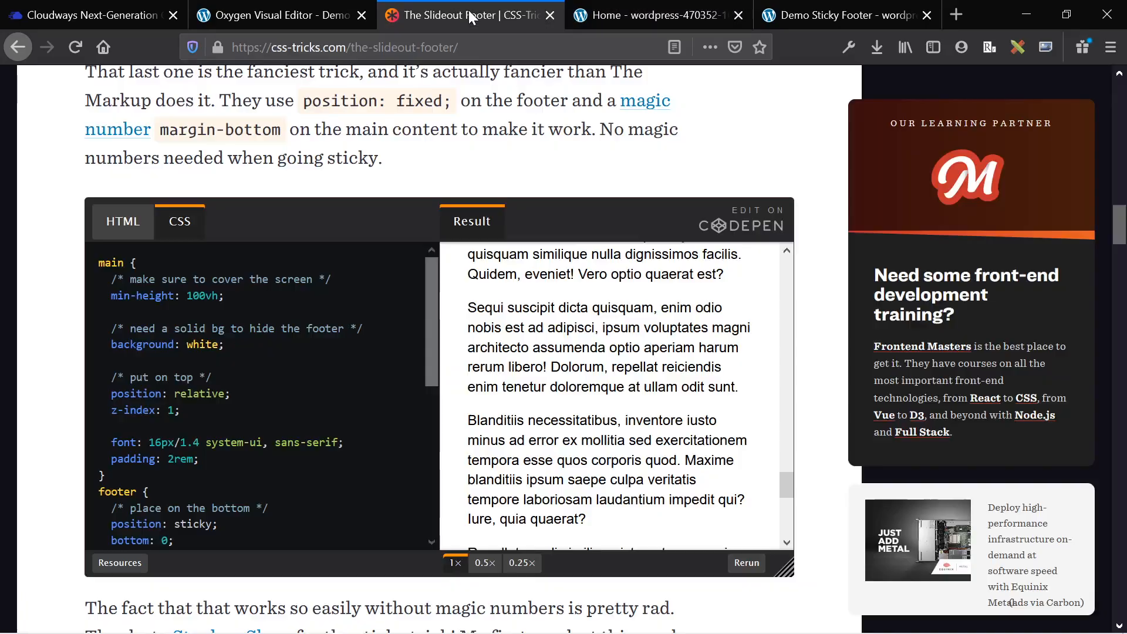
pyautogui.scroll(3)
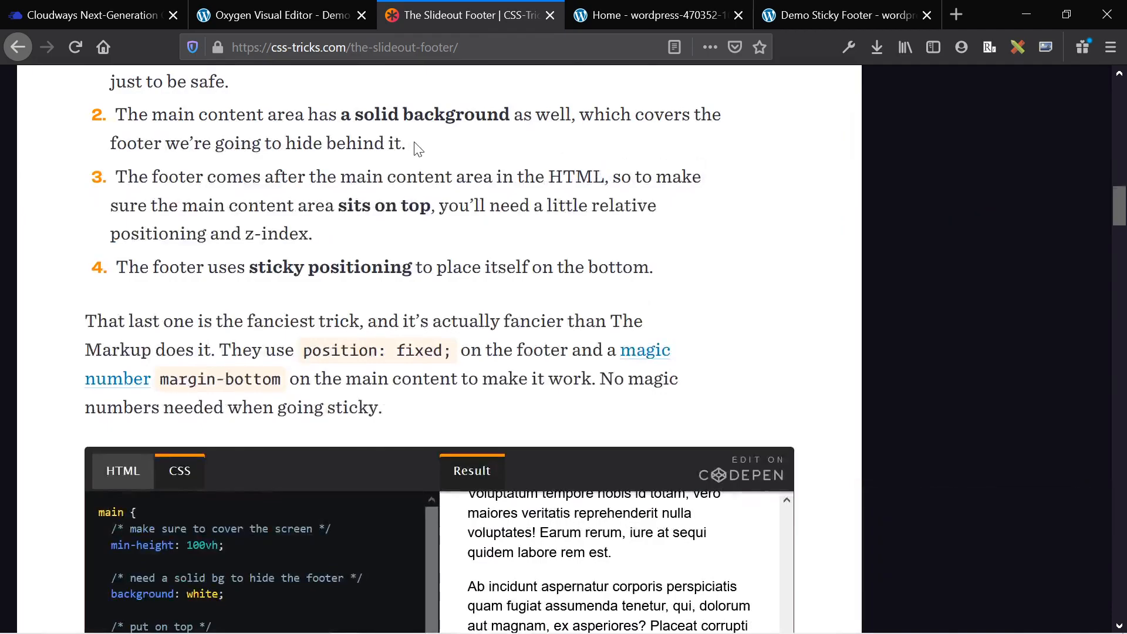
pyautogui.scroll(3)
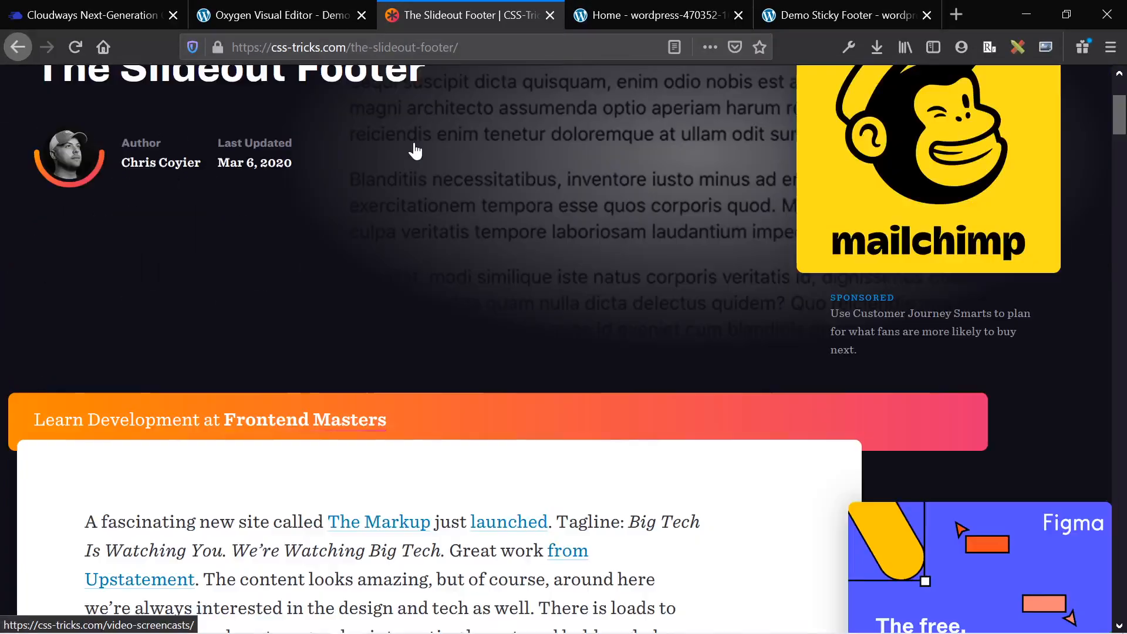
pyautogui.scroll(3)
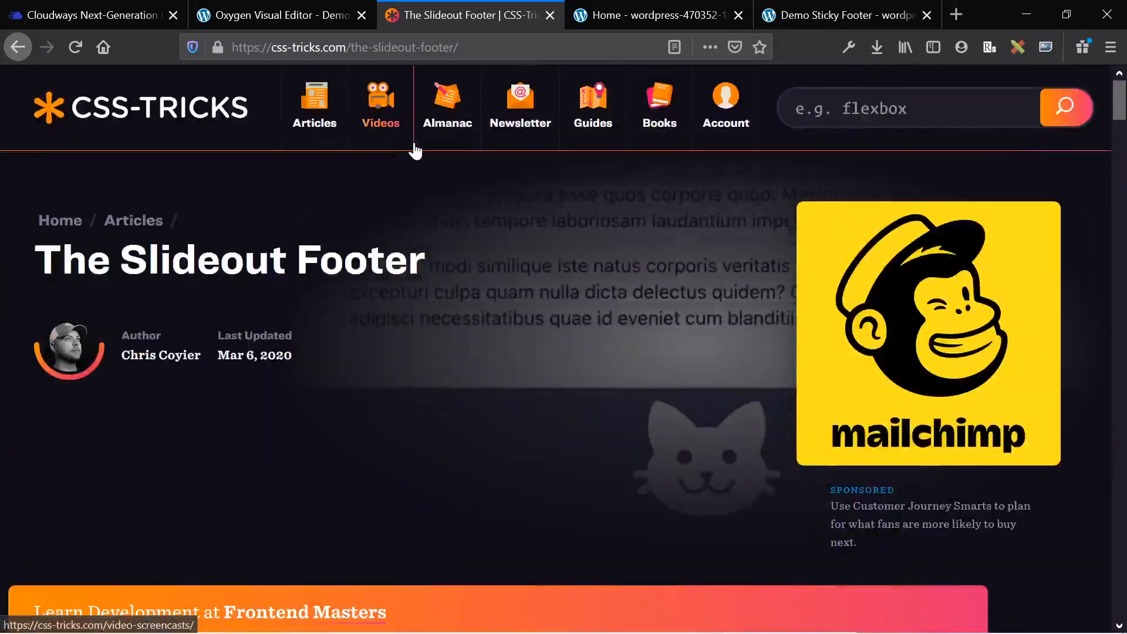
pyautogui.scroll(-3)
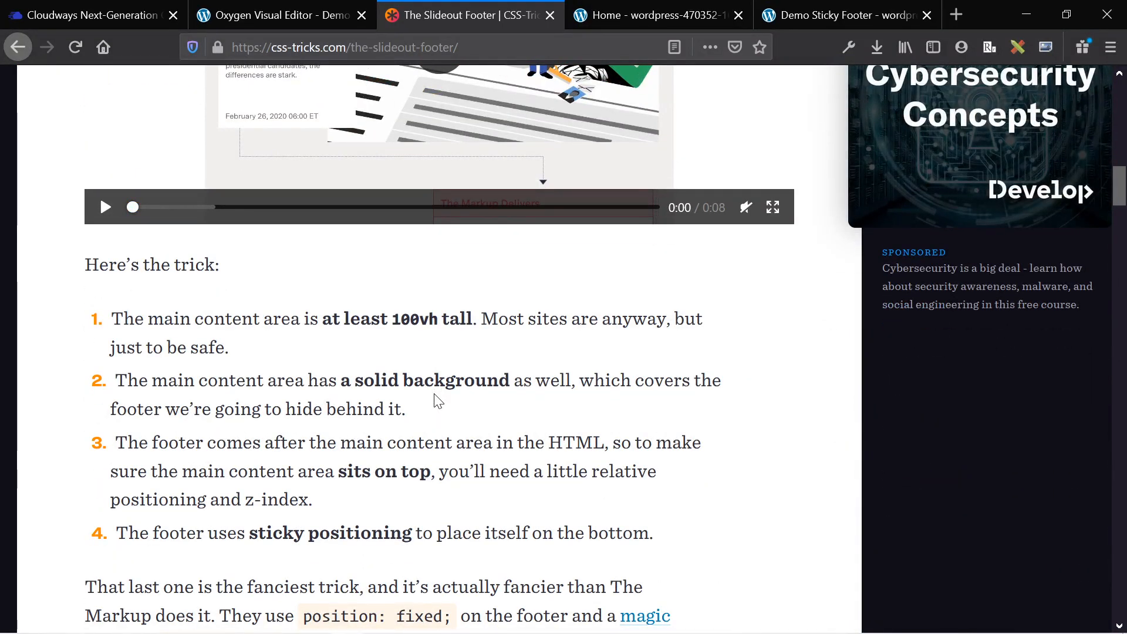
pyautogui.scroll(-3)
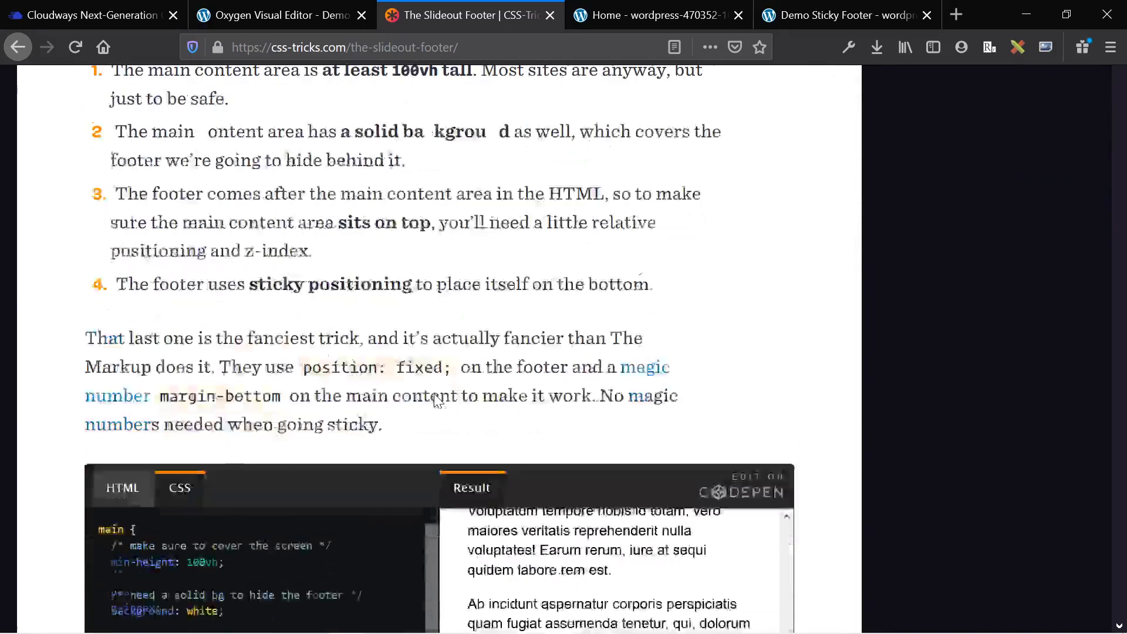
pyautogui.scroll(-3)
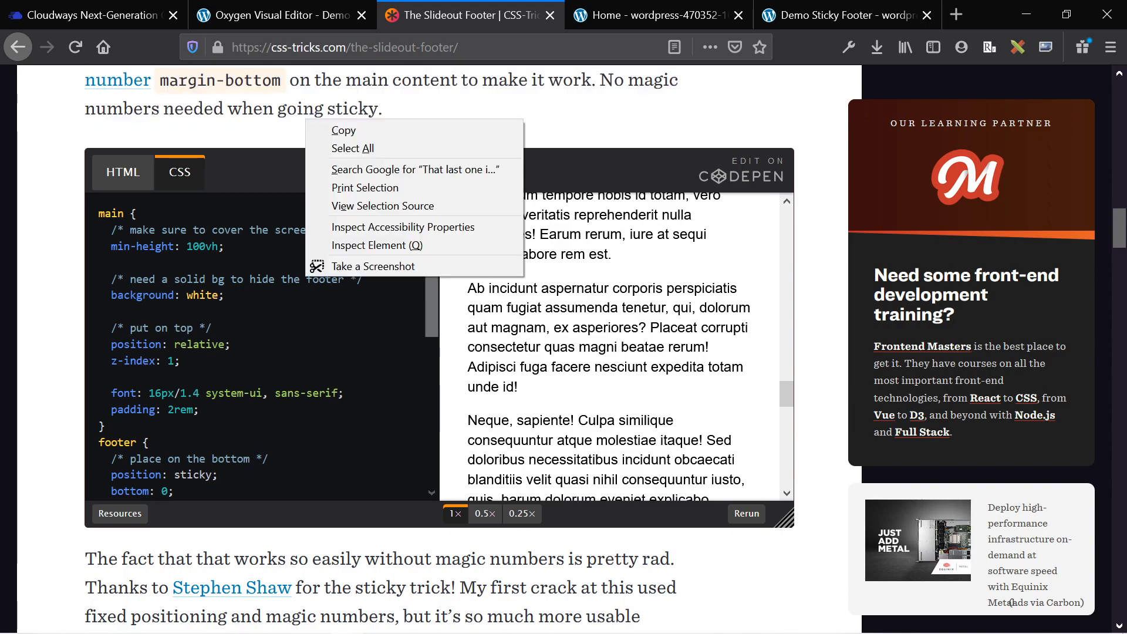
pyautogui.click(280, 14)
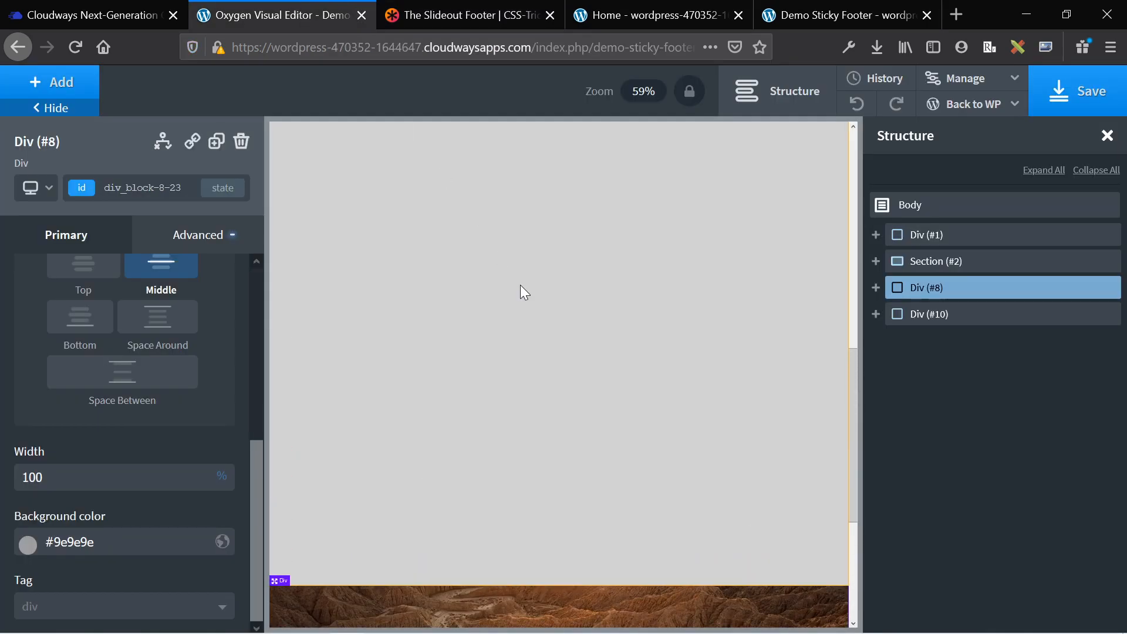
pyautogui.moveTo(699, 237)
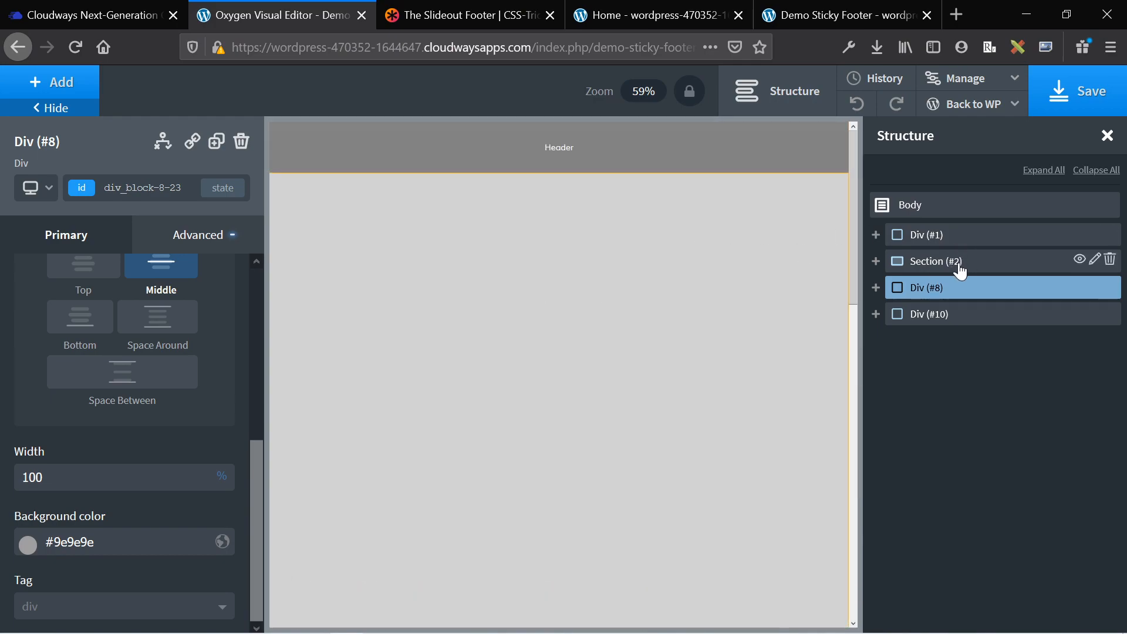
pyautogui.click(937, 261)
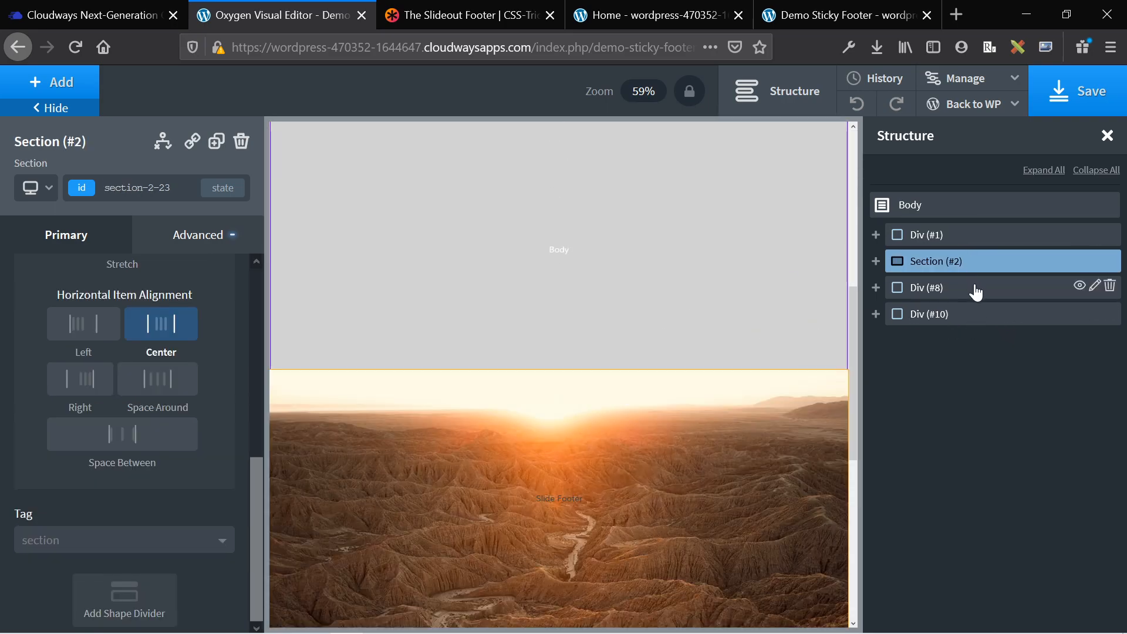
pyautogui.click(930, 288)
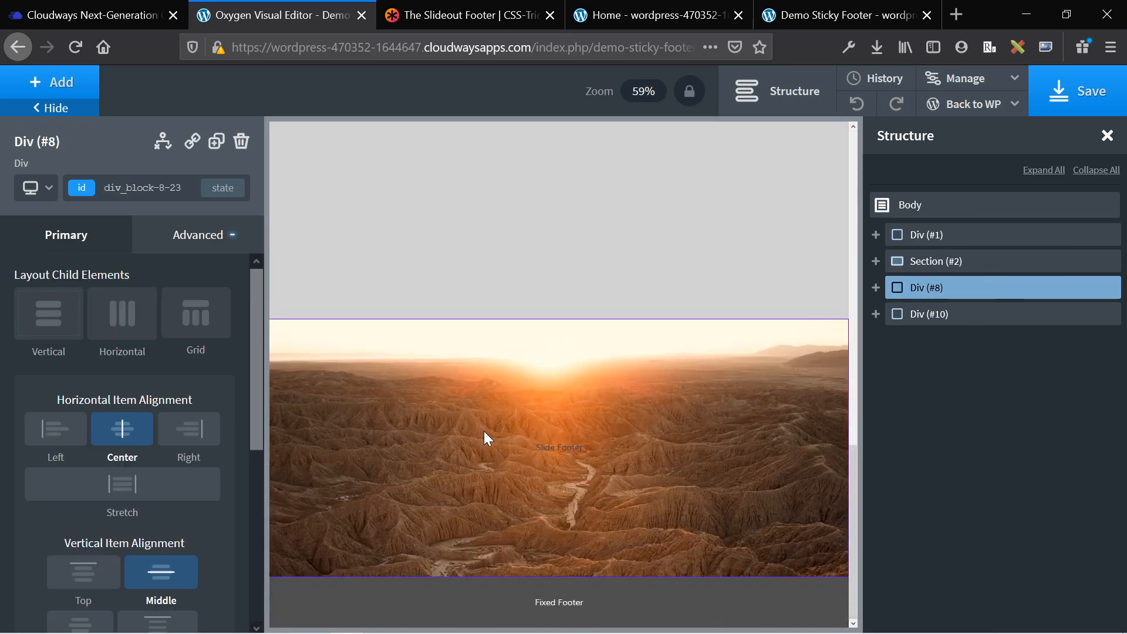
pyautogui.moveTo(979, 319)
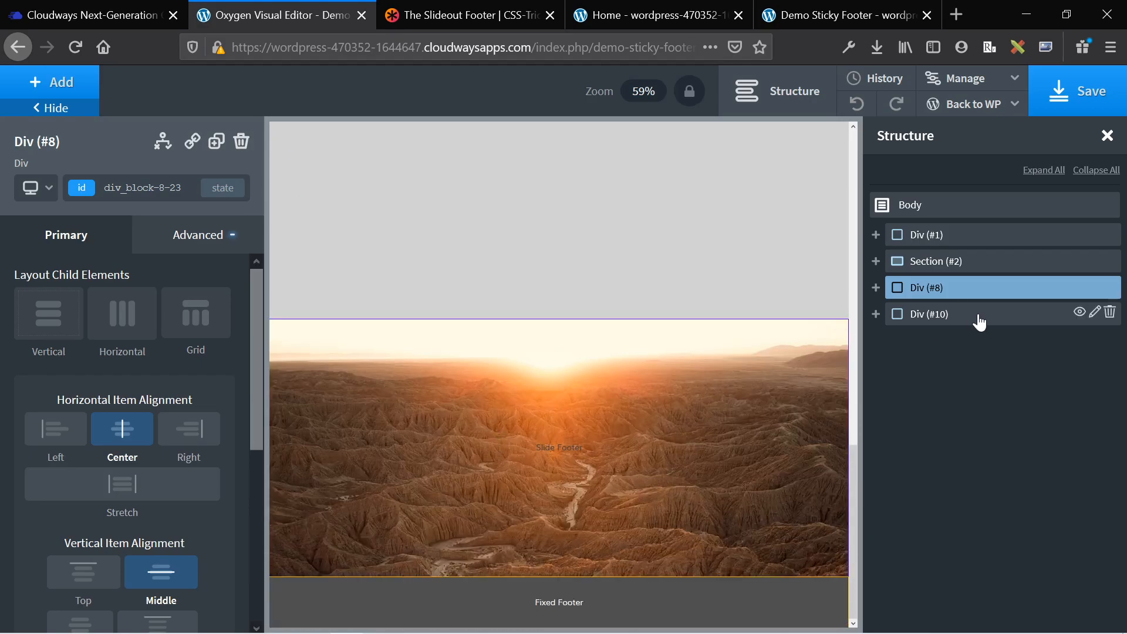
pyautogui.moveTo(978, 318)
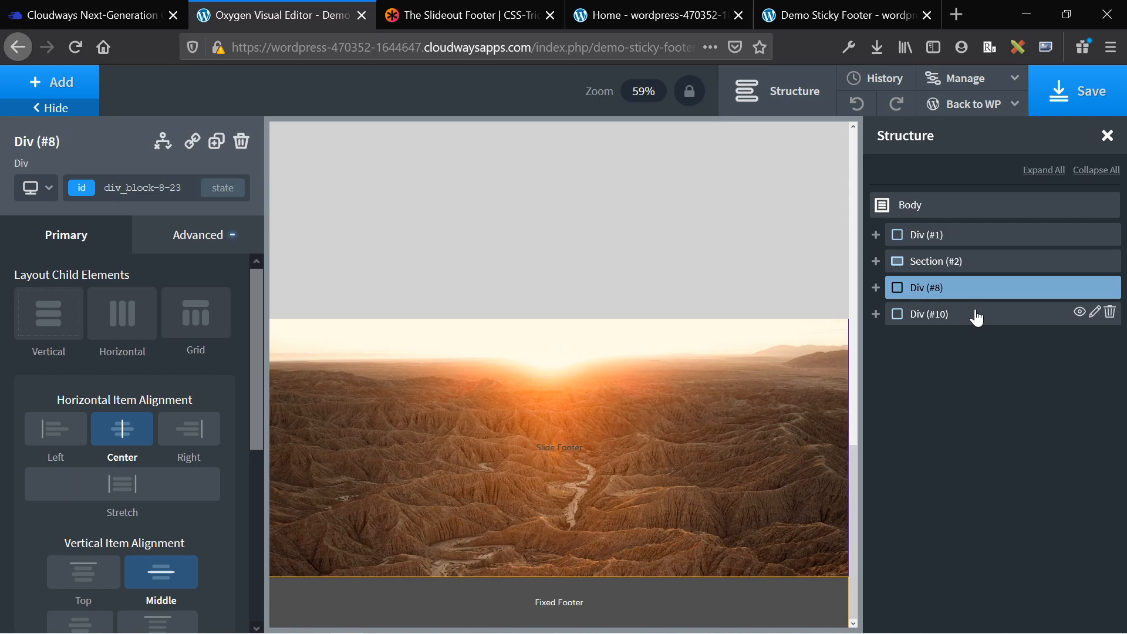
pyautogui.moveTo(689, 247)
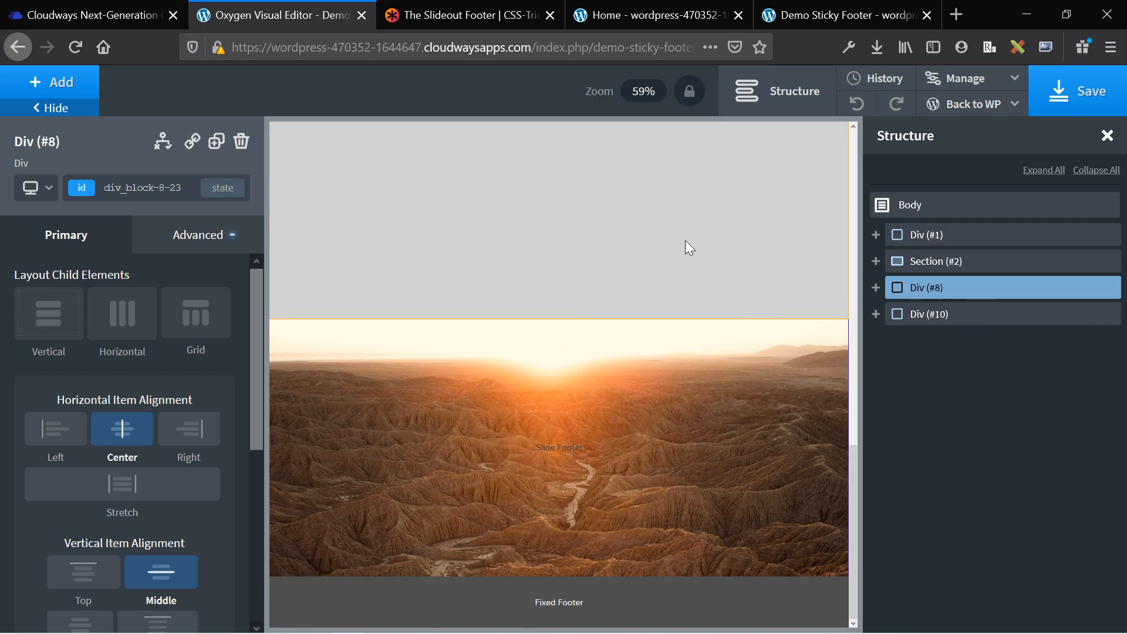
pyautogui.click(923, 235)
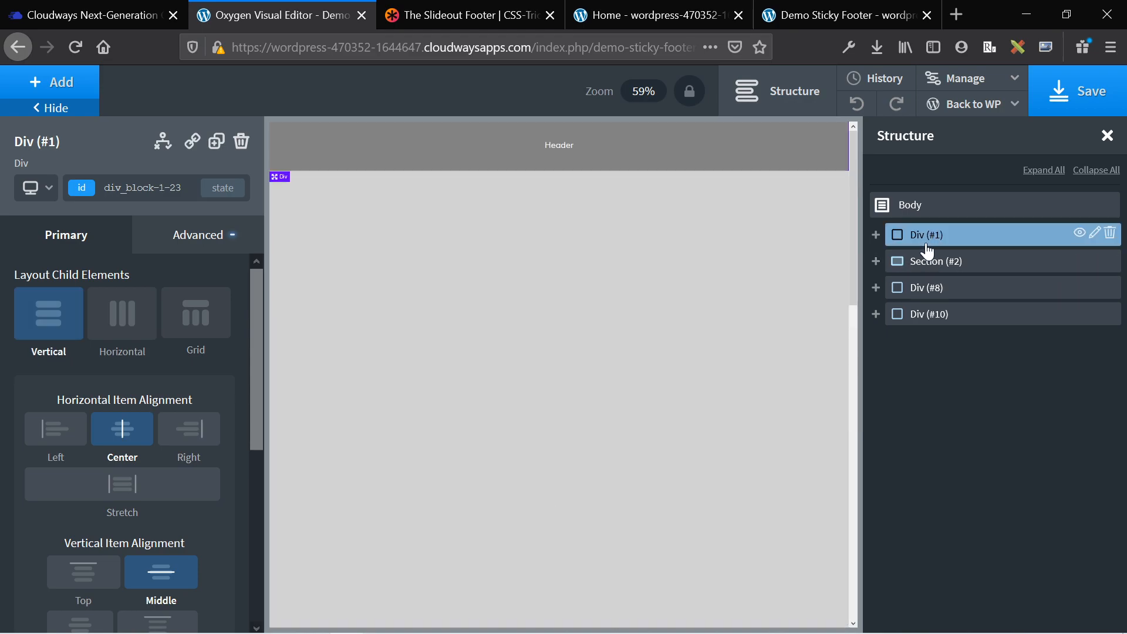
pyautogui.click(937, 261)
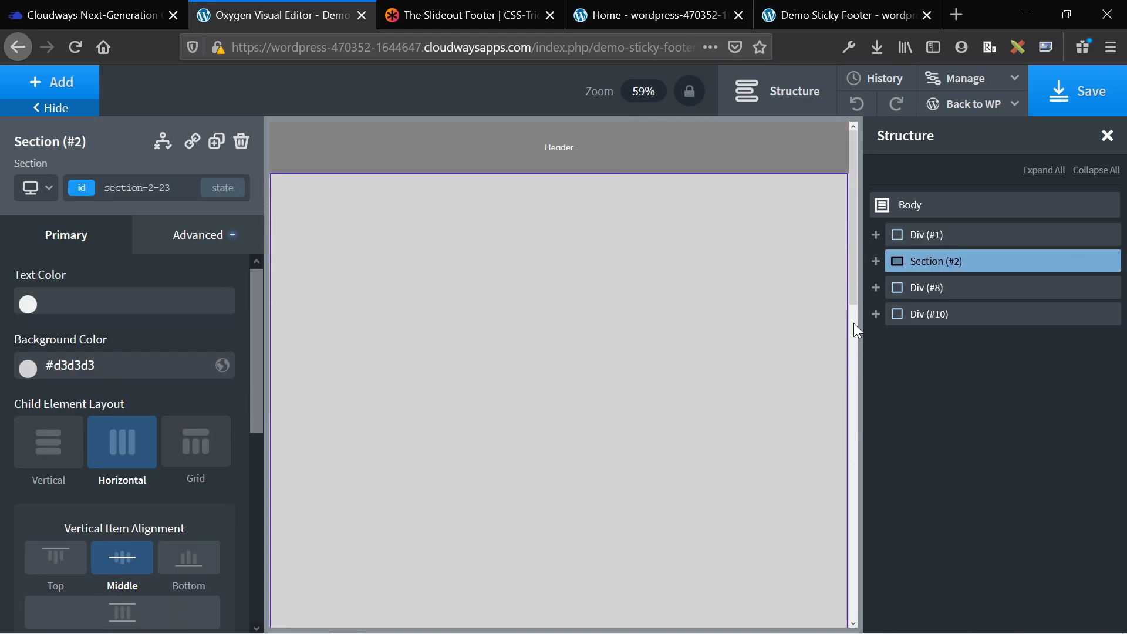
pyautogui.click(928, 288)
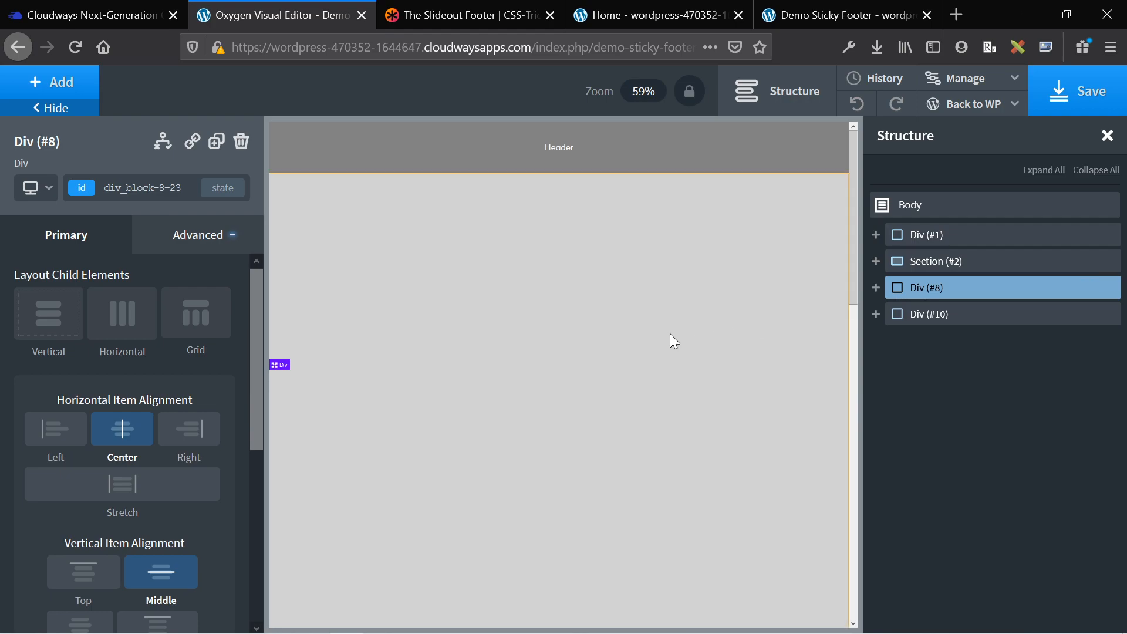
pyautogui.click(197, 235)
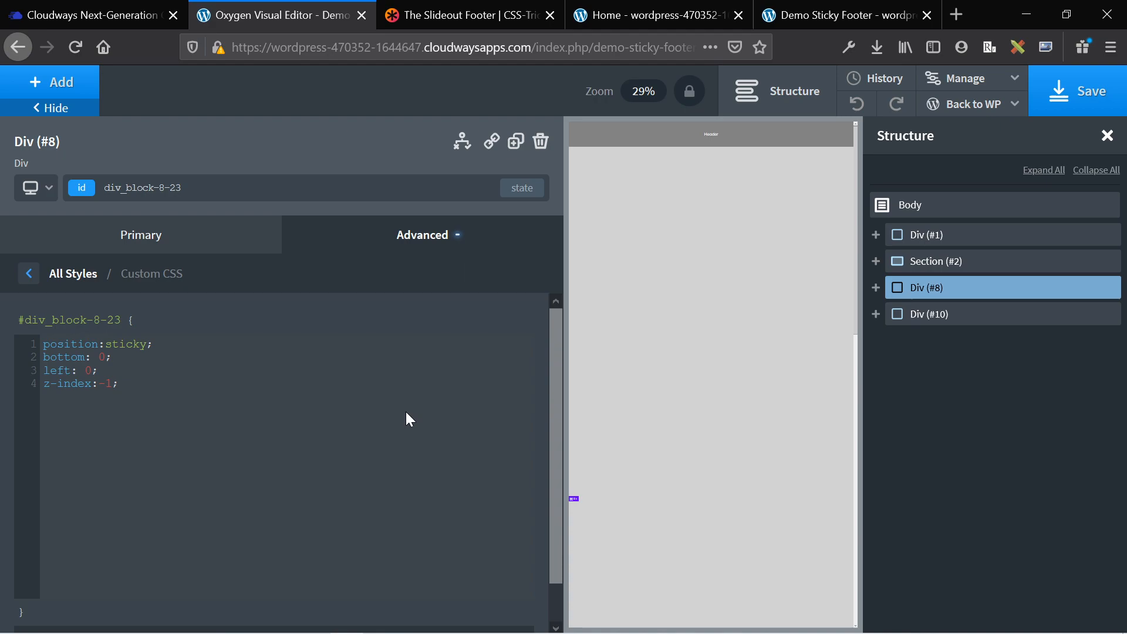
pyautogui.moveTo(701, 244)
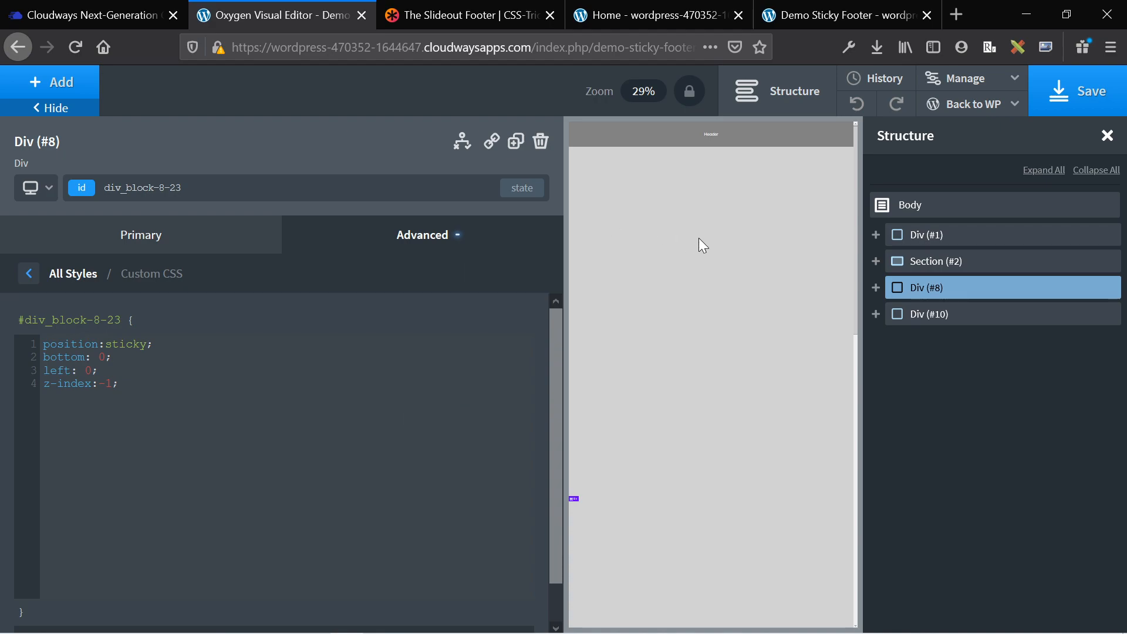
pyautogui.moveTo(931, 267)
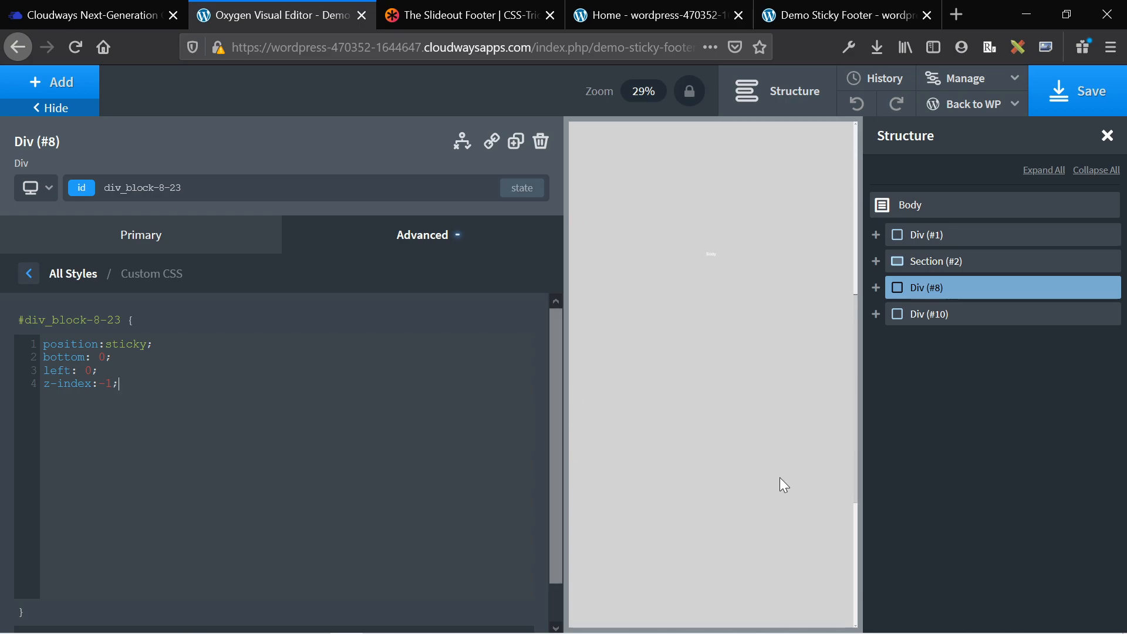
# Step: Look over the sticky, bottom 0, left 0, z-index -1 slide footer in the editor and bring up the live page
pyautogui.scroll(-3)
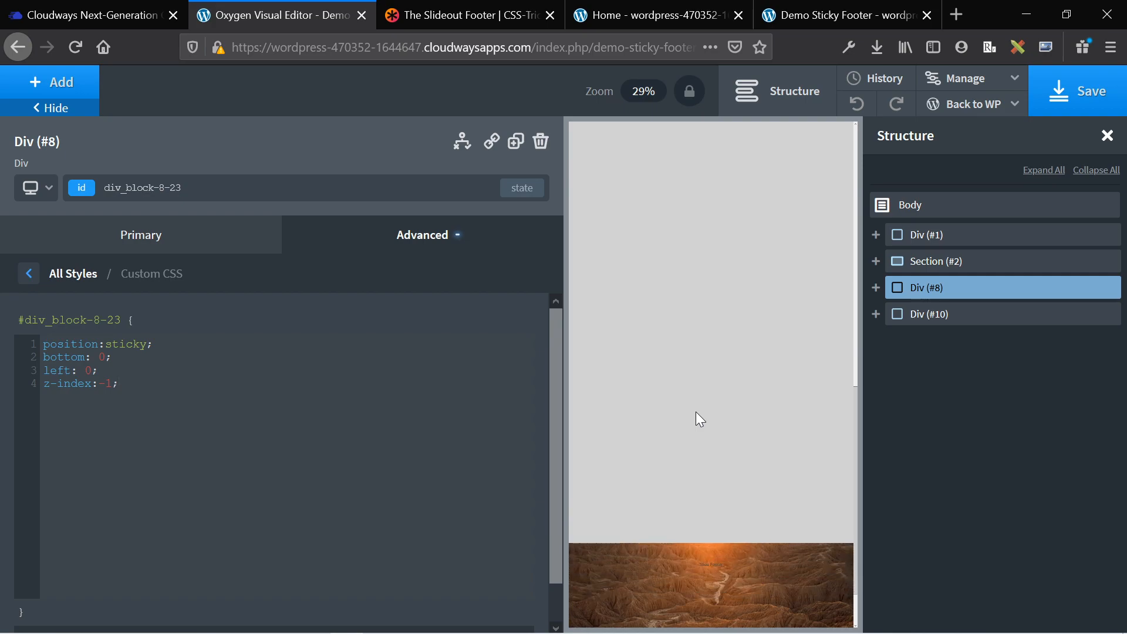
pyautogui.scroll(-3)
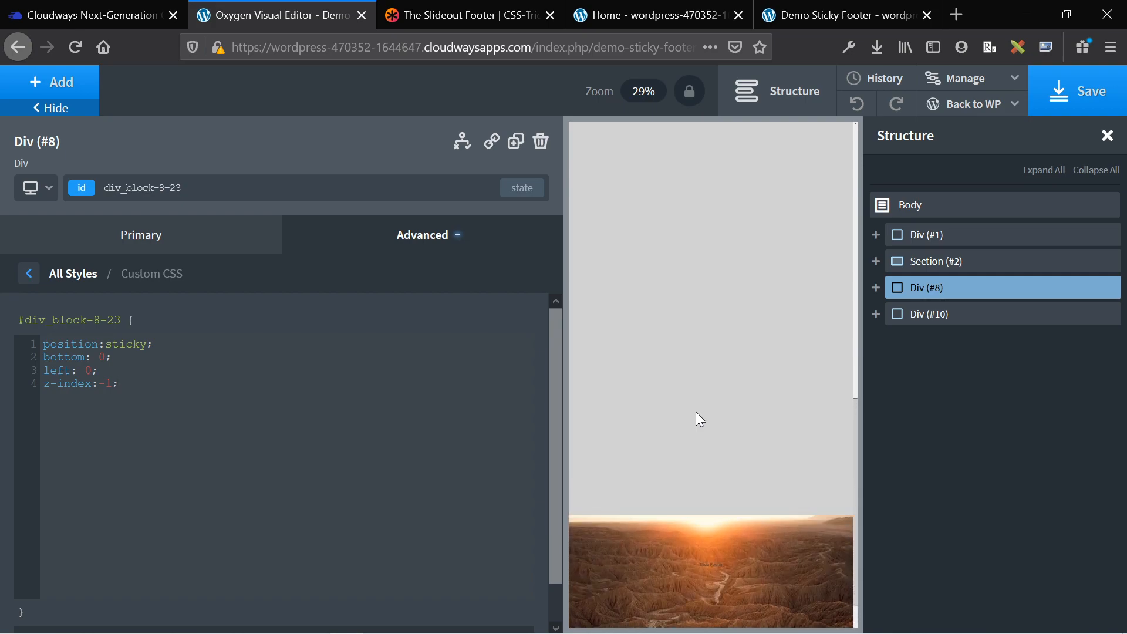
pyautogui.scroll(-3)
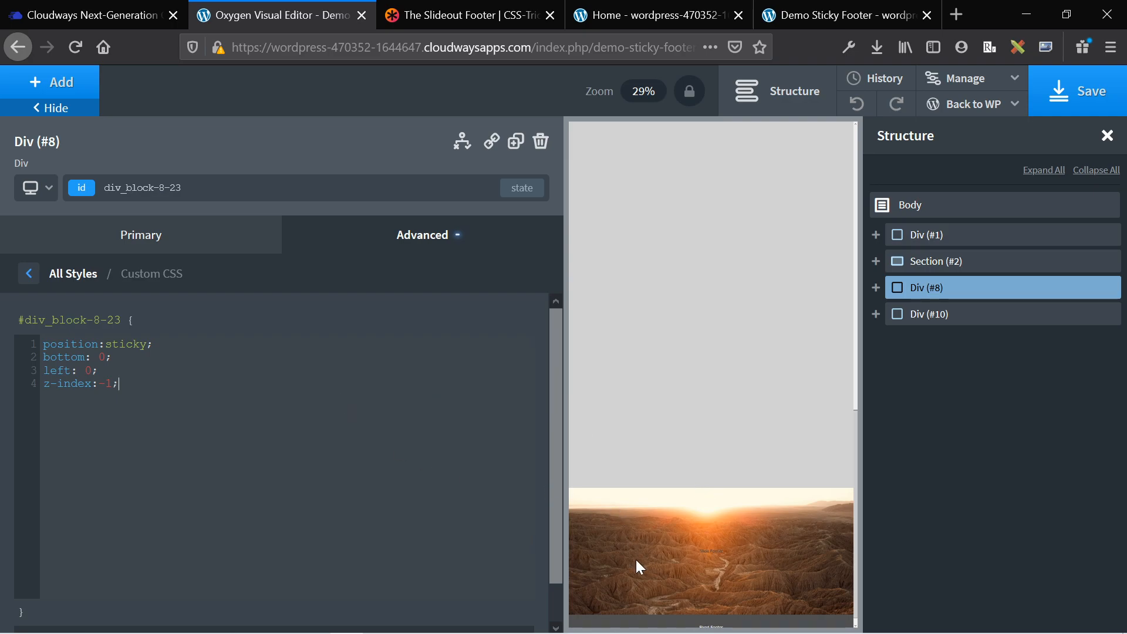
pyautogui.scroll(-3)
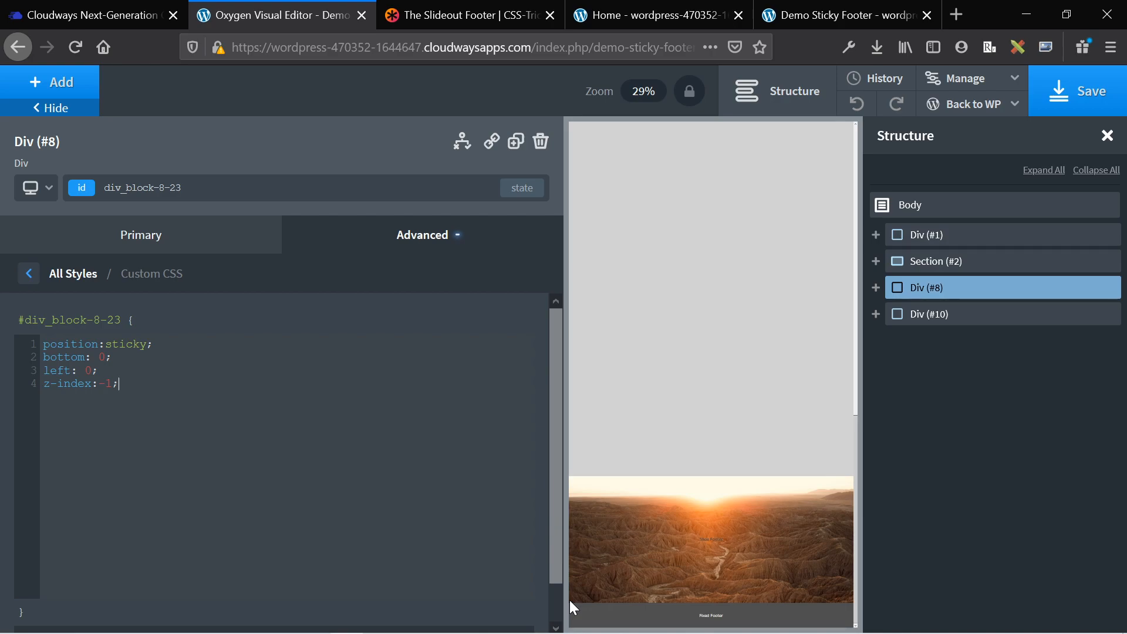
pyautogui.moveTo(587, 606)
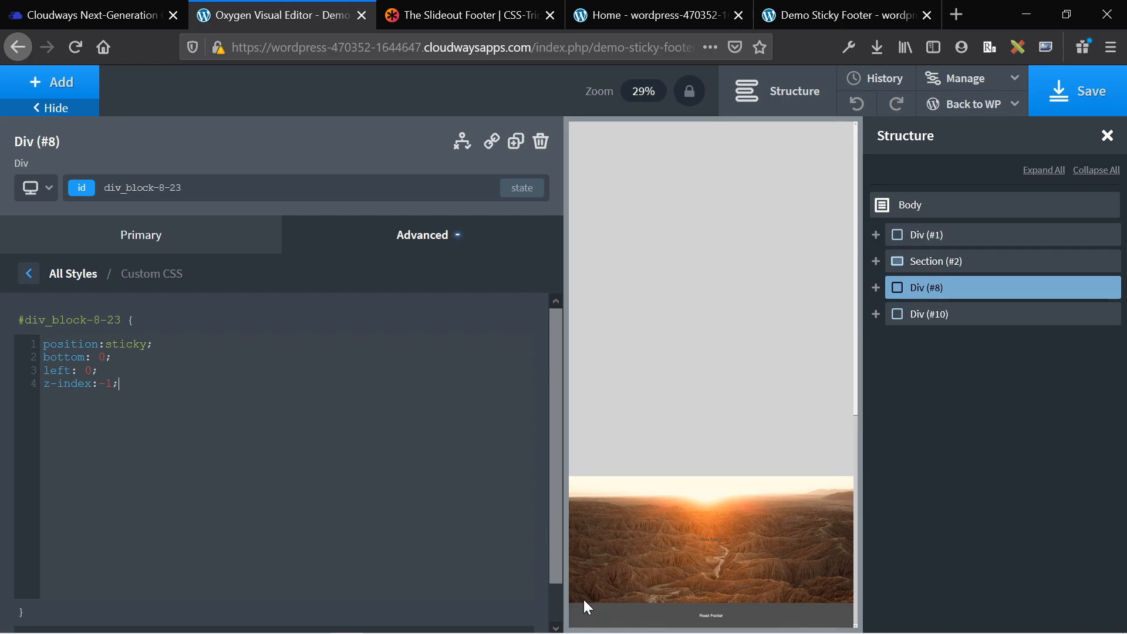
pyautogui.moveTo(676, 591)
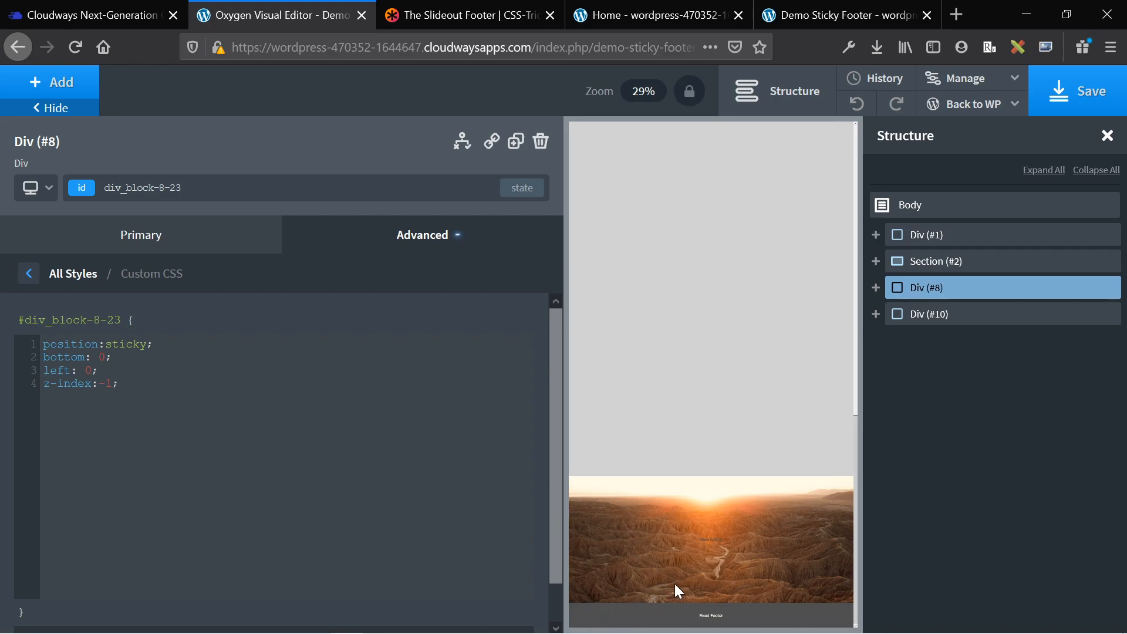
pyautogui.moveTo(698, 597)
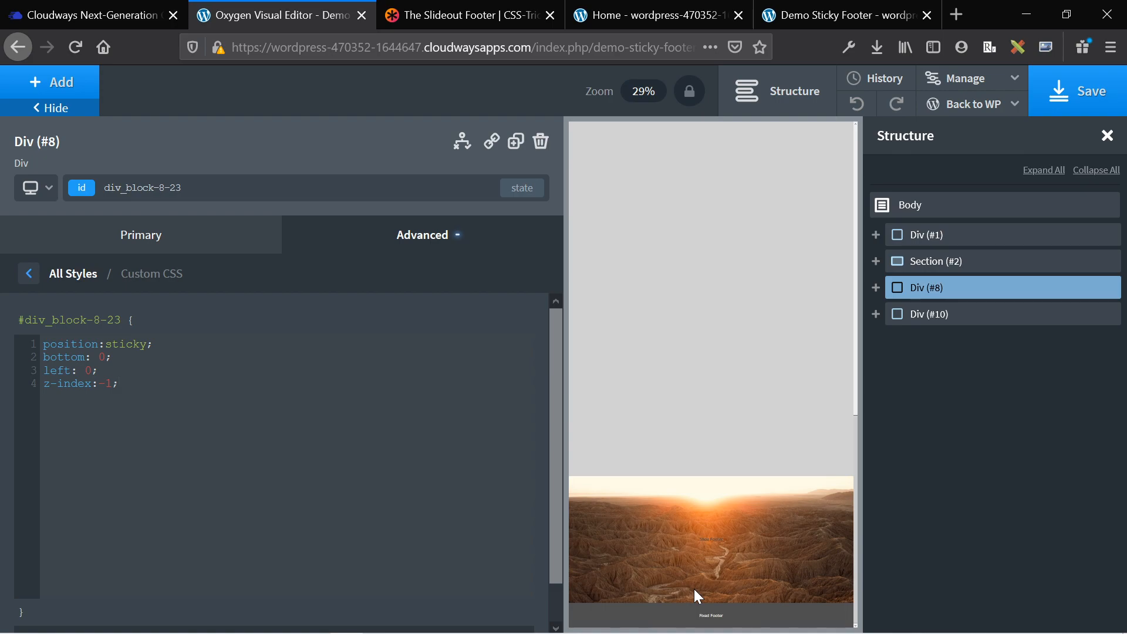
pyautogui.moveTo(541, 611)
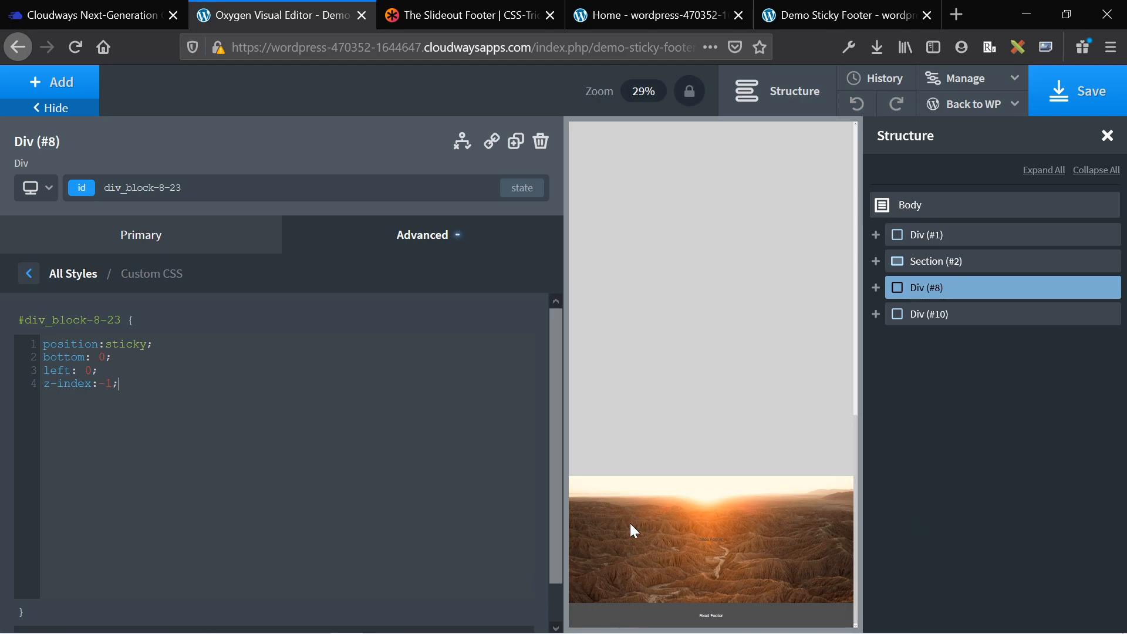
pyautogui.click(834, 14)
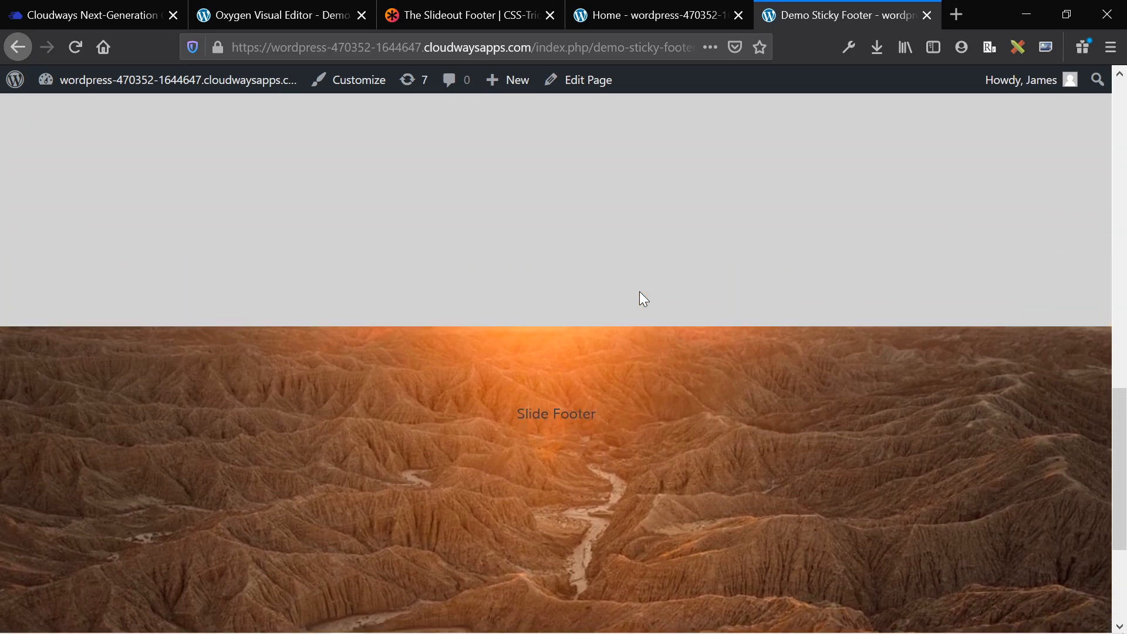
# Step: Watch the Slide Footer revealed above the Fixed Footer on the live page, then return to the visual editor
pyautogui.scroll(3)
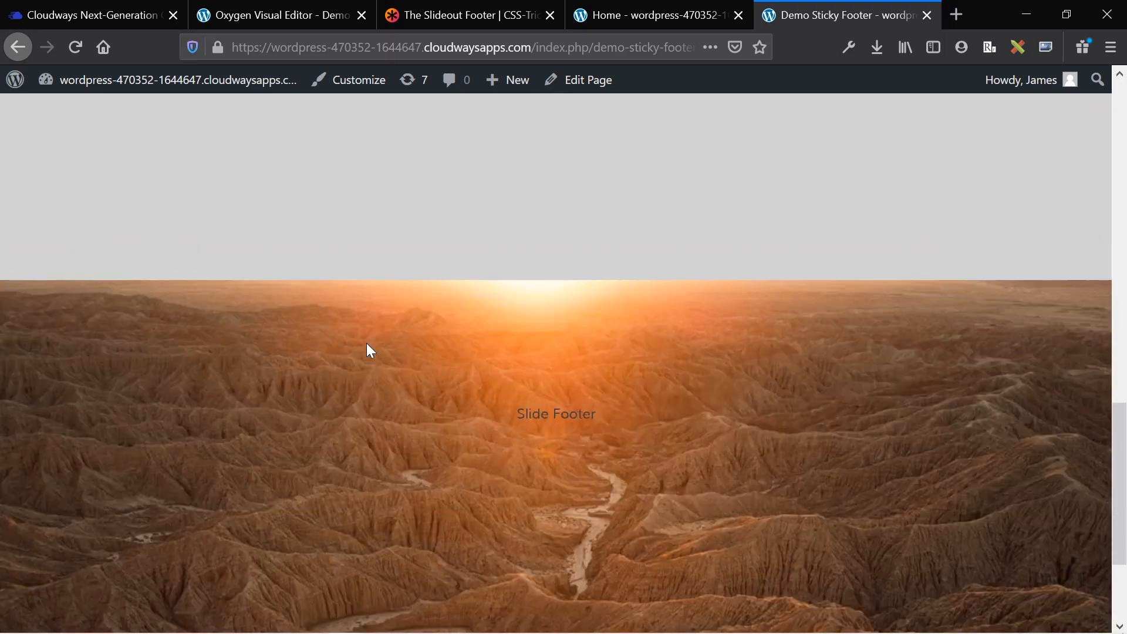
pyautogui.scroll(-3)
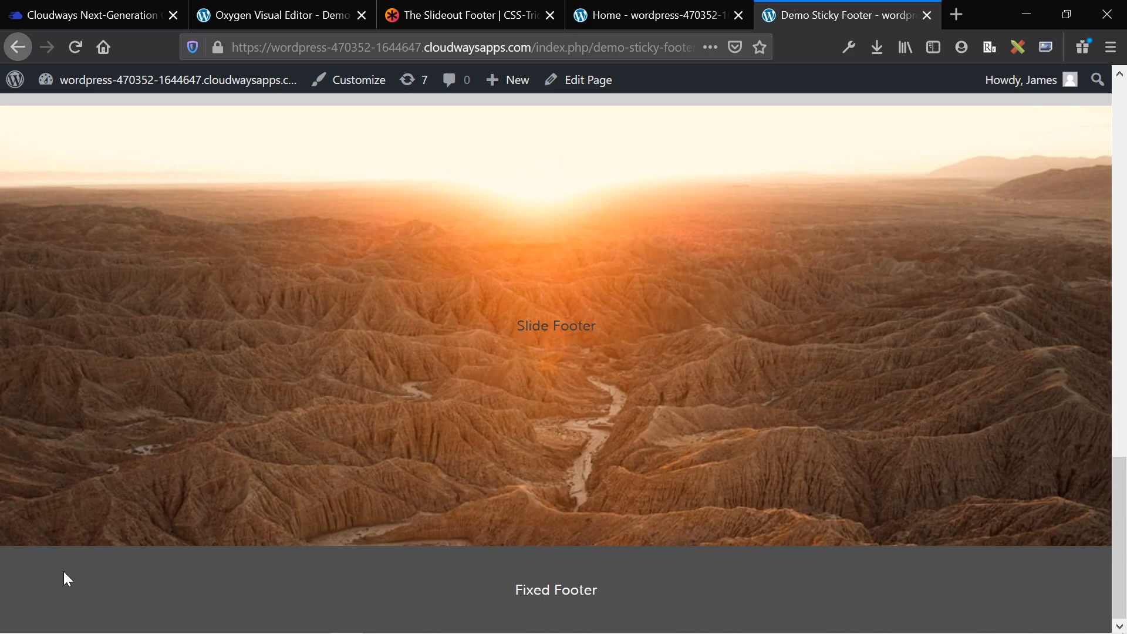
pyautogui.moveTo(7, 559)
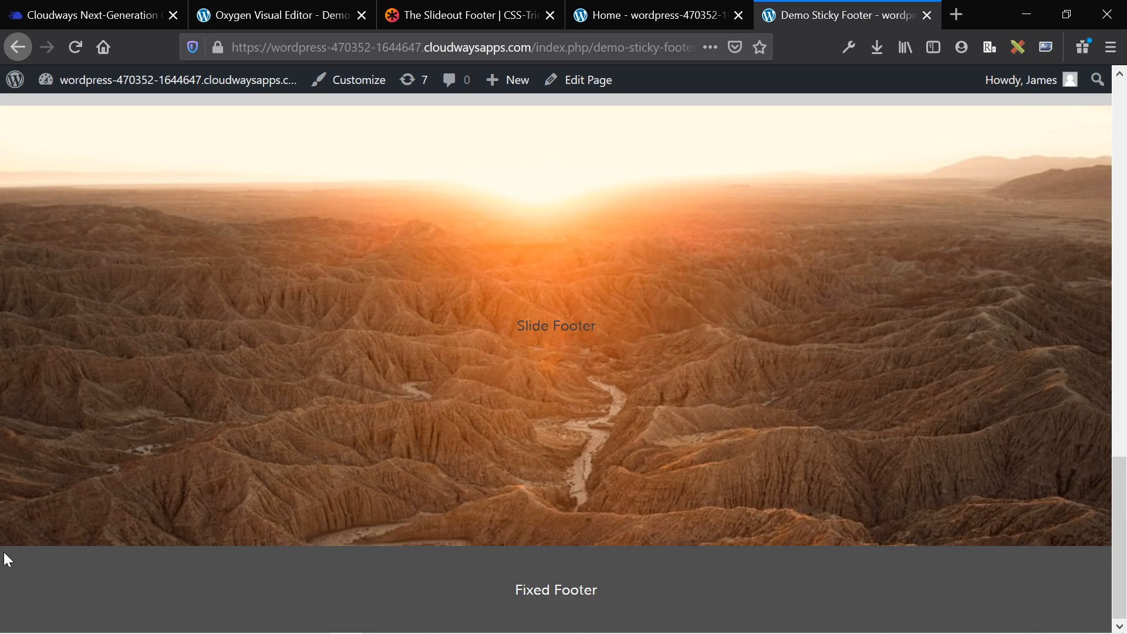
pyautogui.moveTo(166, 545)
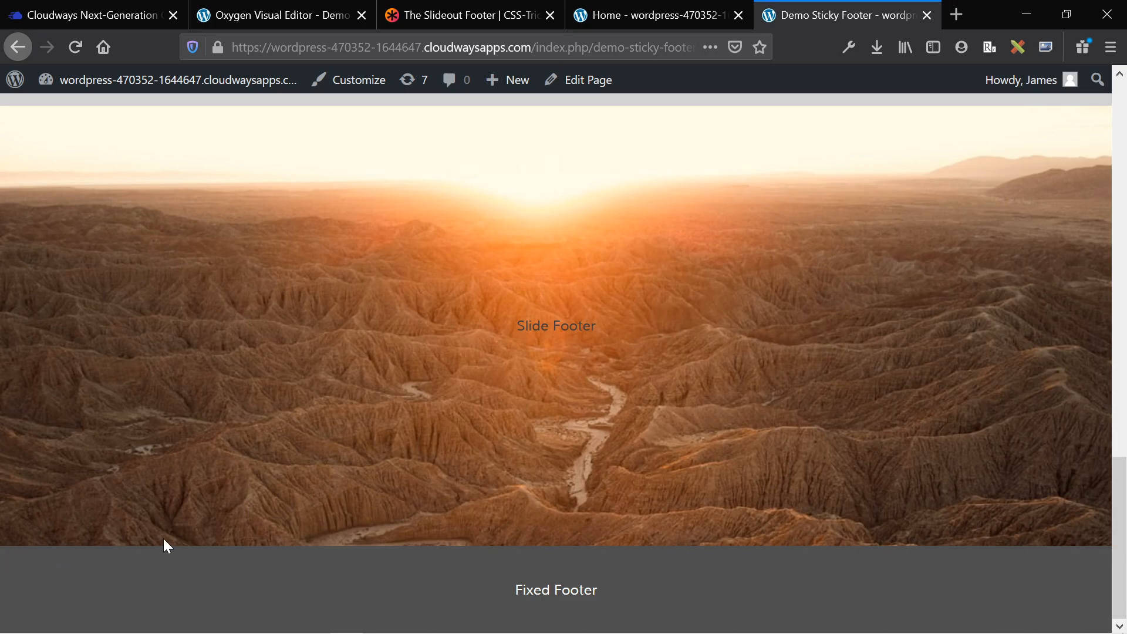
pyautogui.click(651, 14)
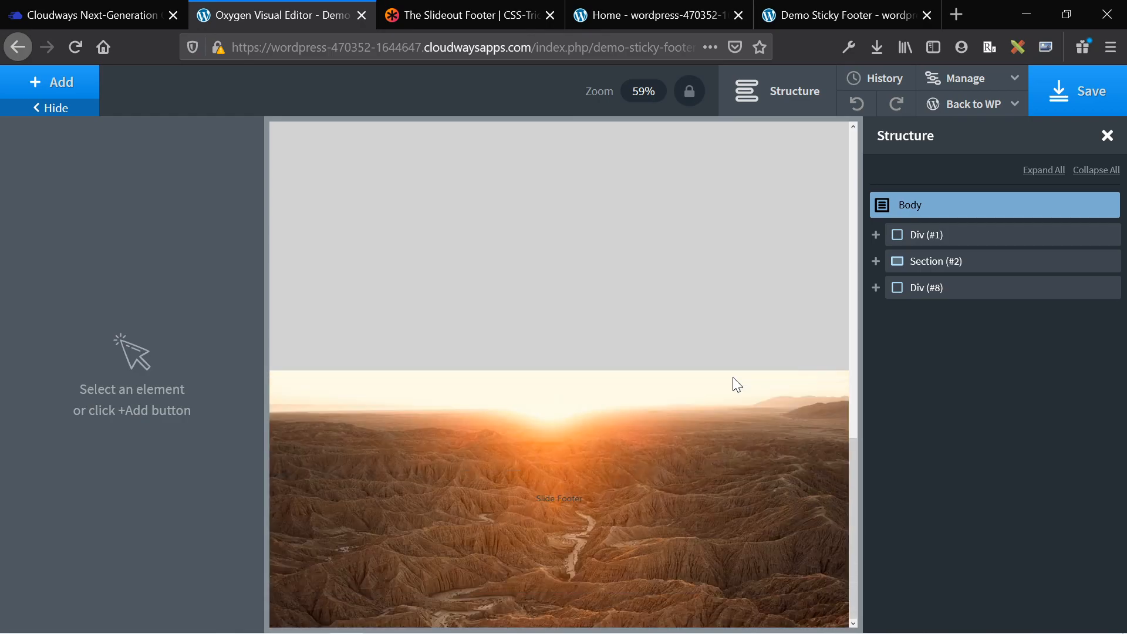
pyautogui.moveTo(967, 294)
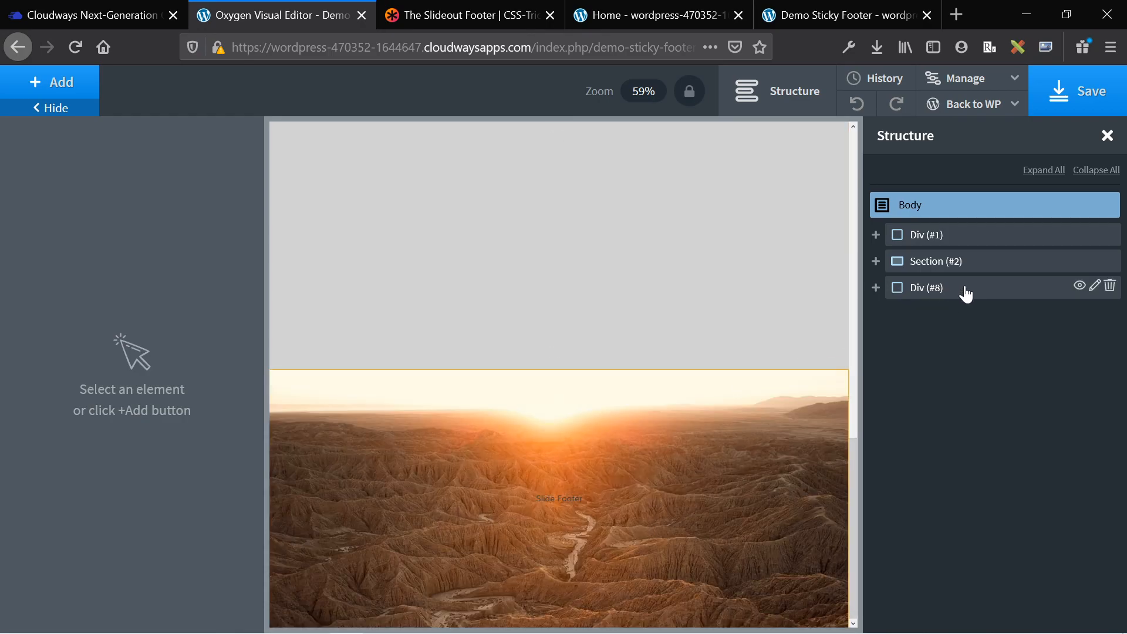
# Step: Change the slide footer Div (#8) custom CSS z-index to 10 and bring up the live demo page
pyautogui.click(928, 287)
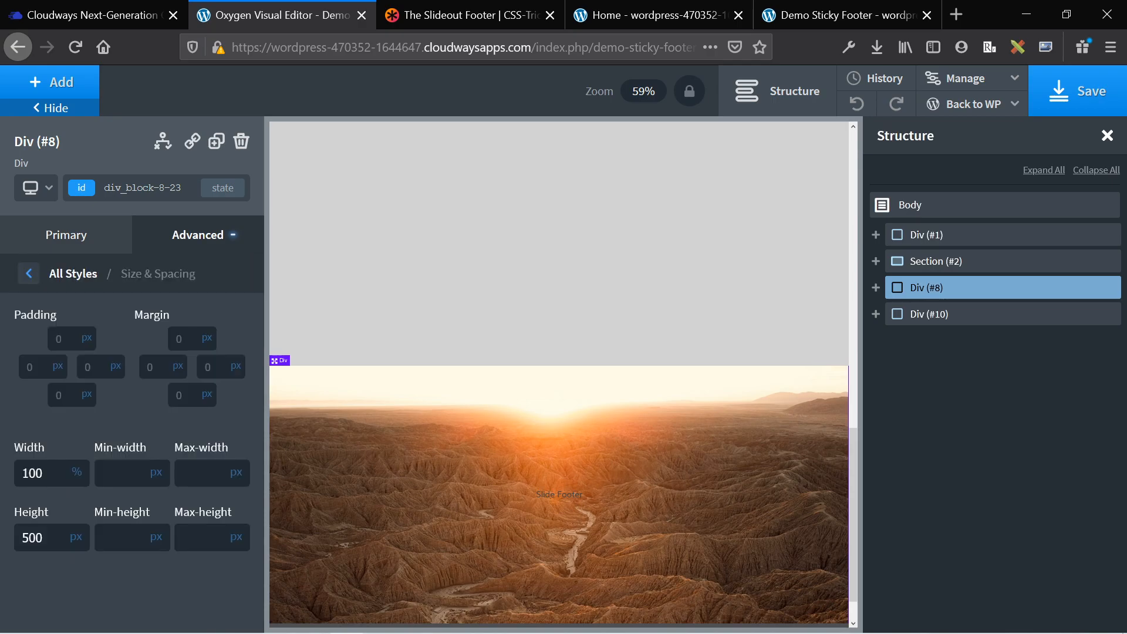
pyautogui.click(29, 274)
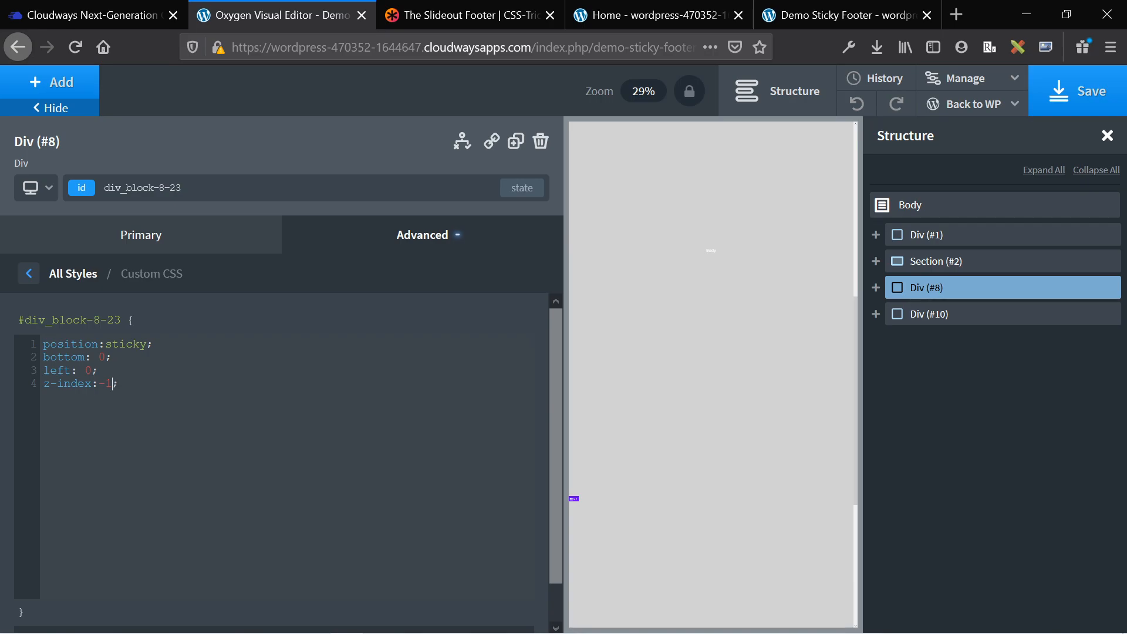
pyautogui.write('10')
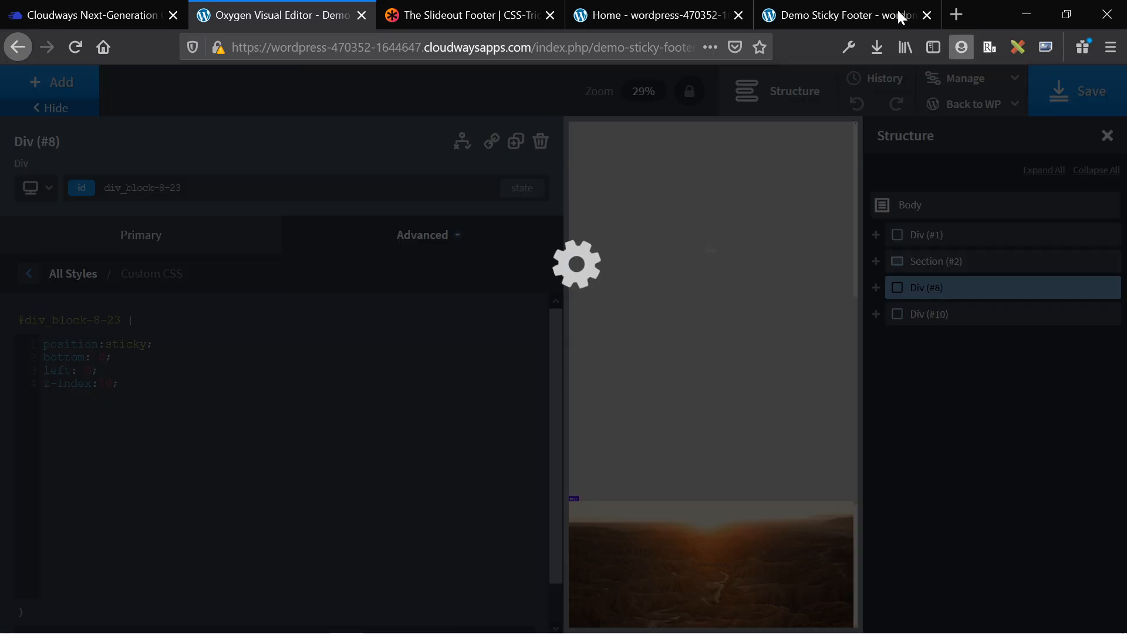
pyautogui.click(841, 14)
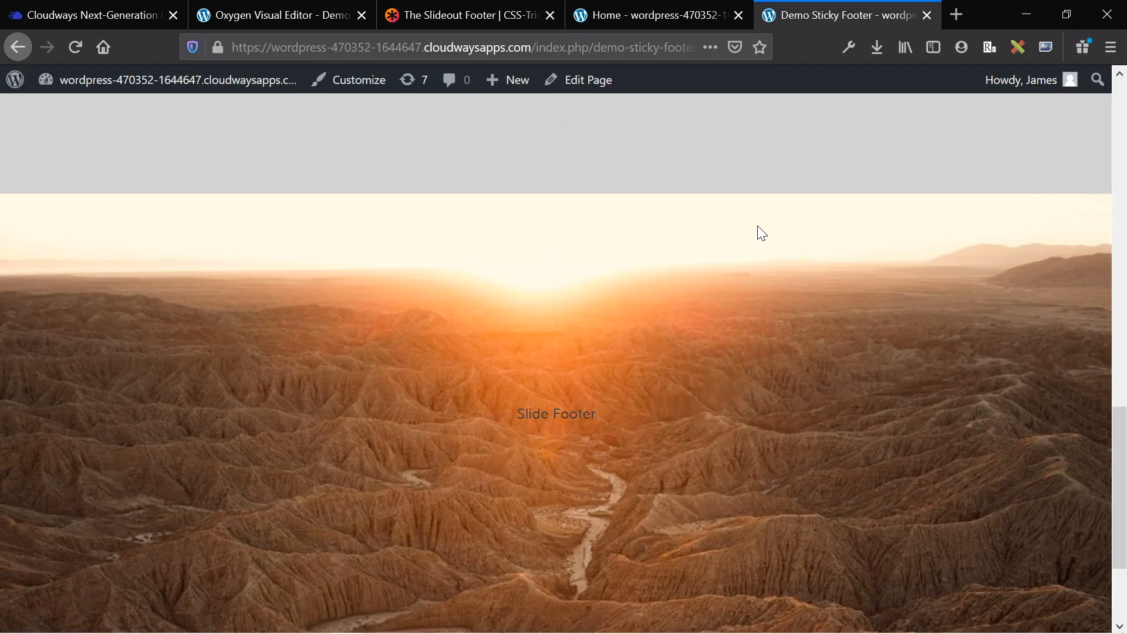
# Step: Test the Slide Footer revealing above the Fixed Footer on the demo page, then return to the Oxygen visual editor
pyautogui.scroll(-3)
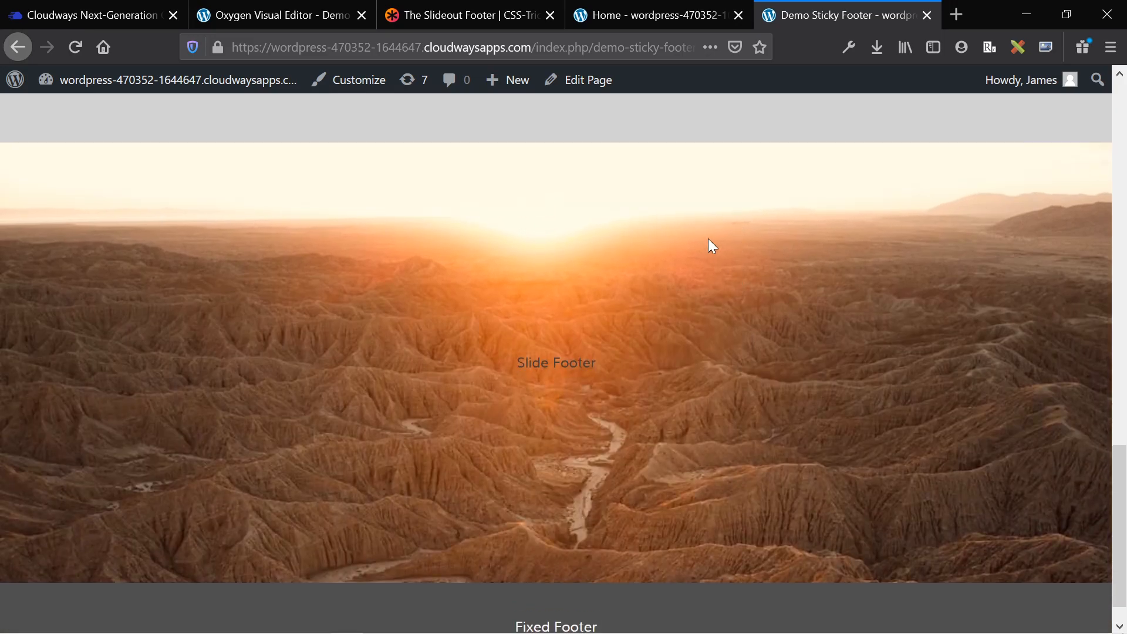
pyautogui.scroll(-3)
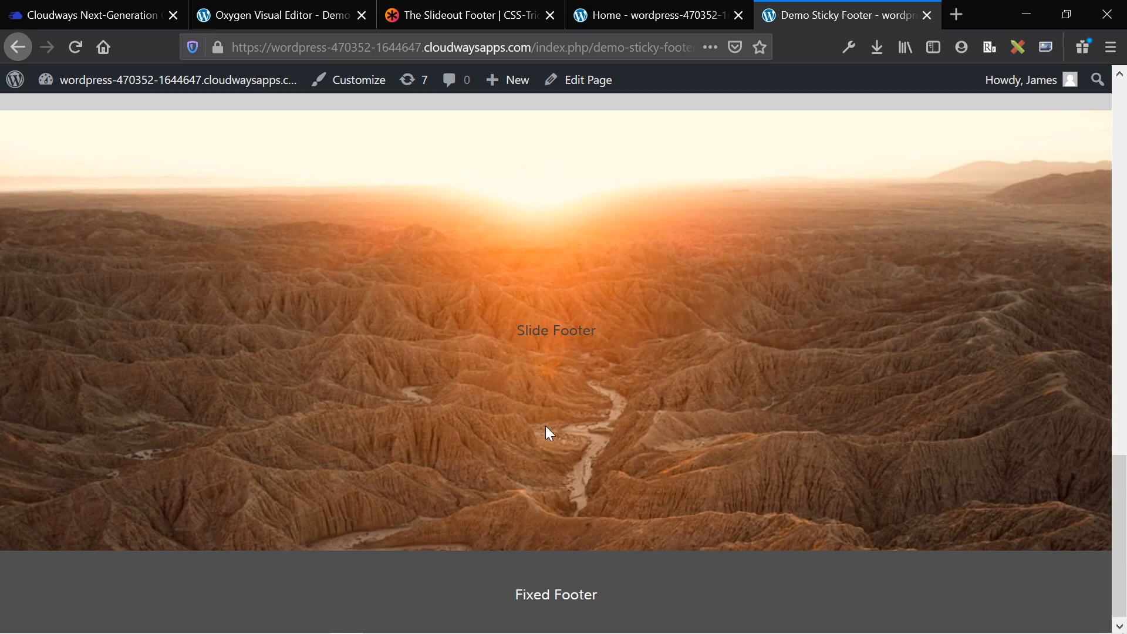
pyautogui.moveTo(257, 121)
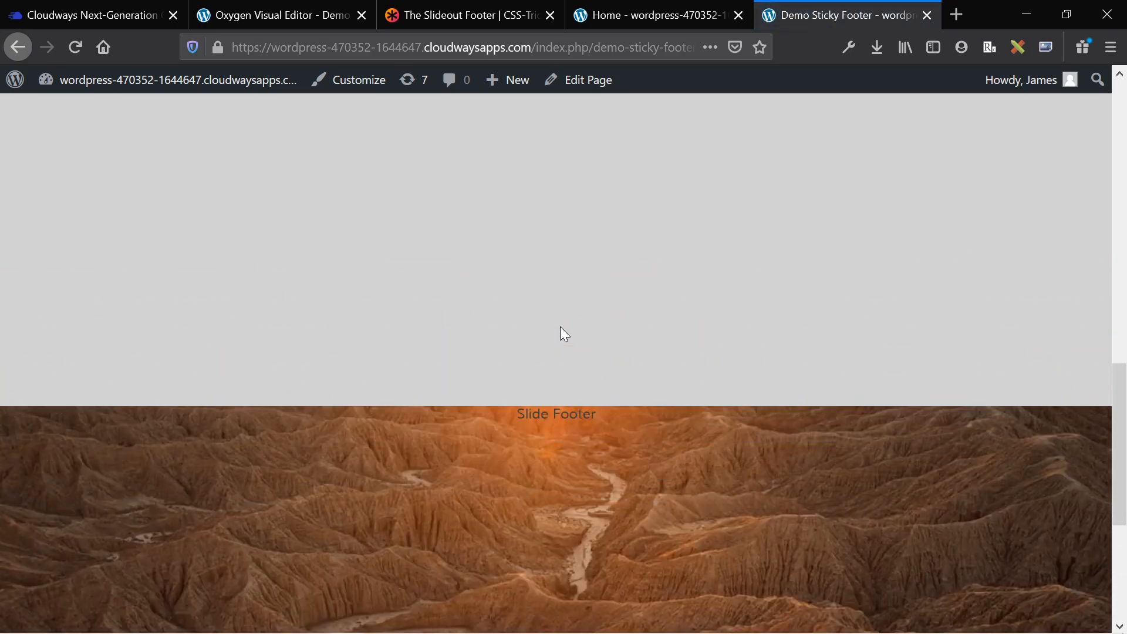
pyautogui.scroll(-3)
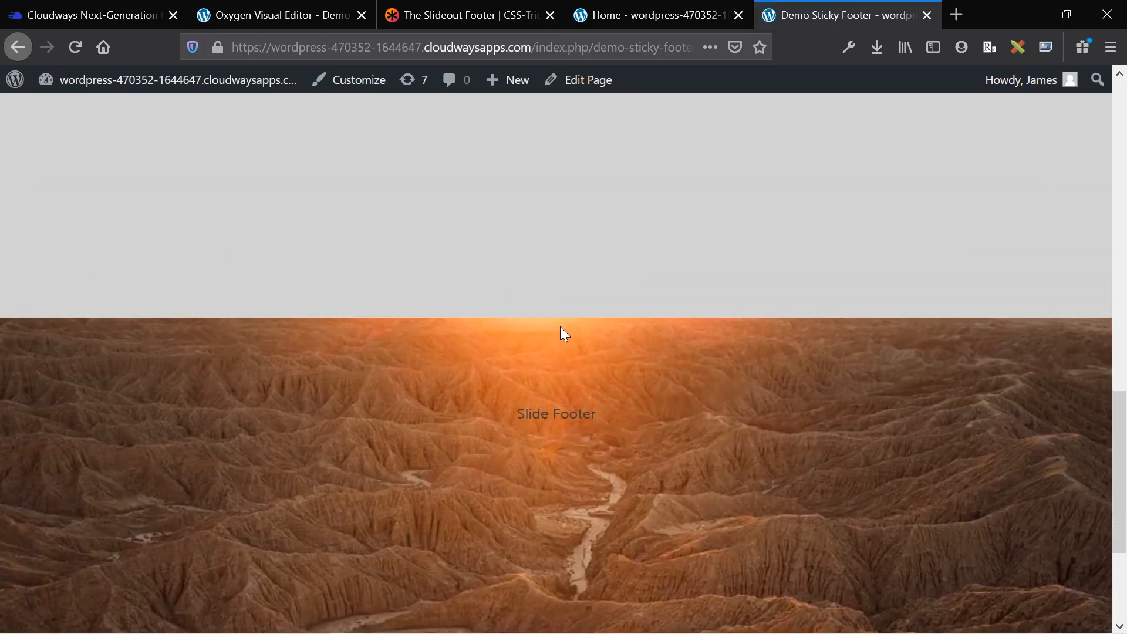
pyautogui.scroll(-3)
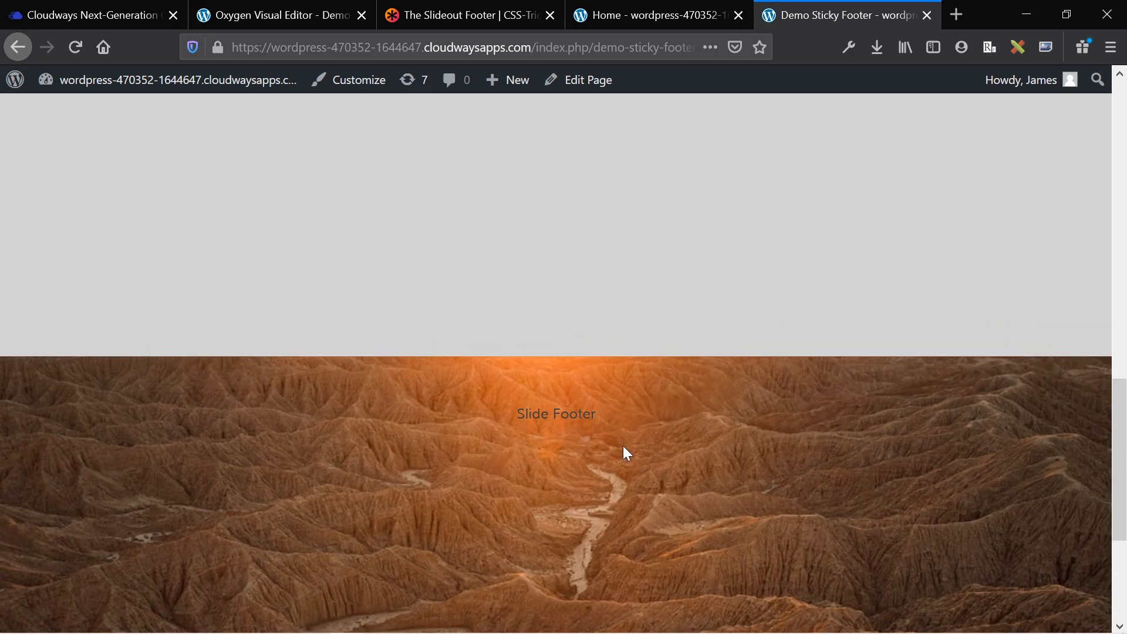
pyautogui.scroll(3)
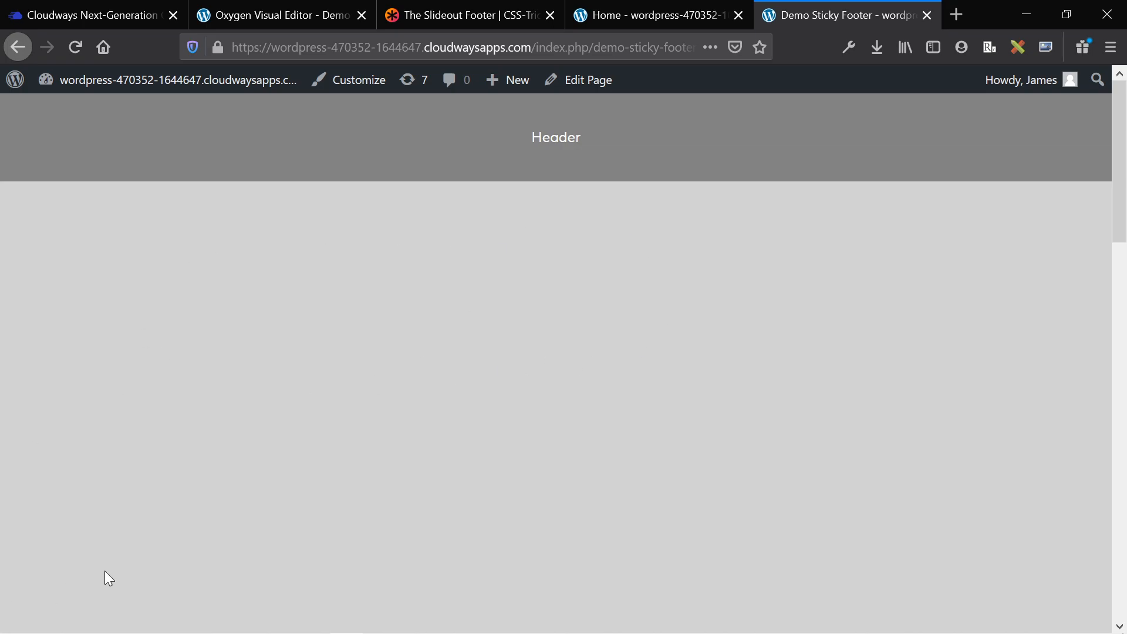
pyautogui.scroll(-3)
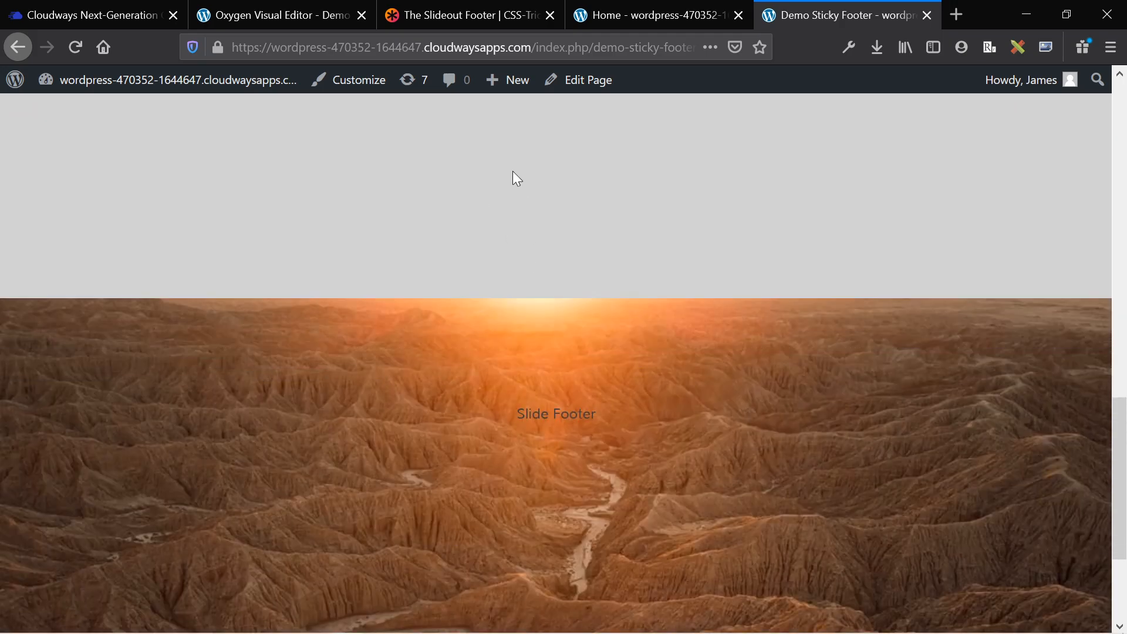
pyautogui.moveTo(544, 232)
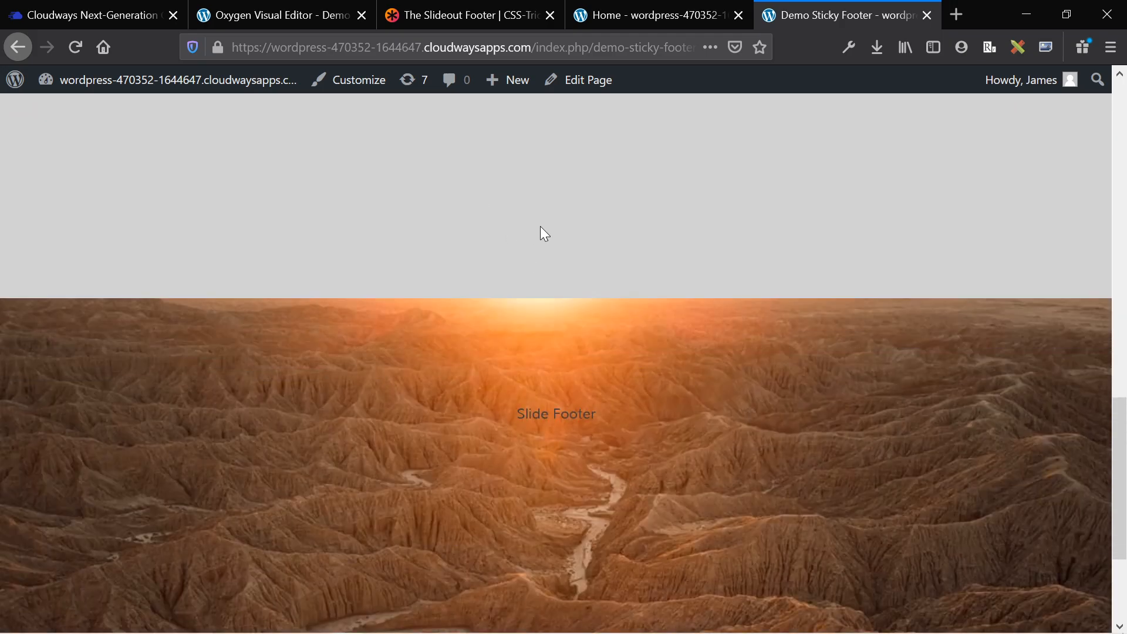
pyautogui.scroll(-3)
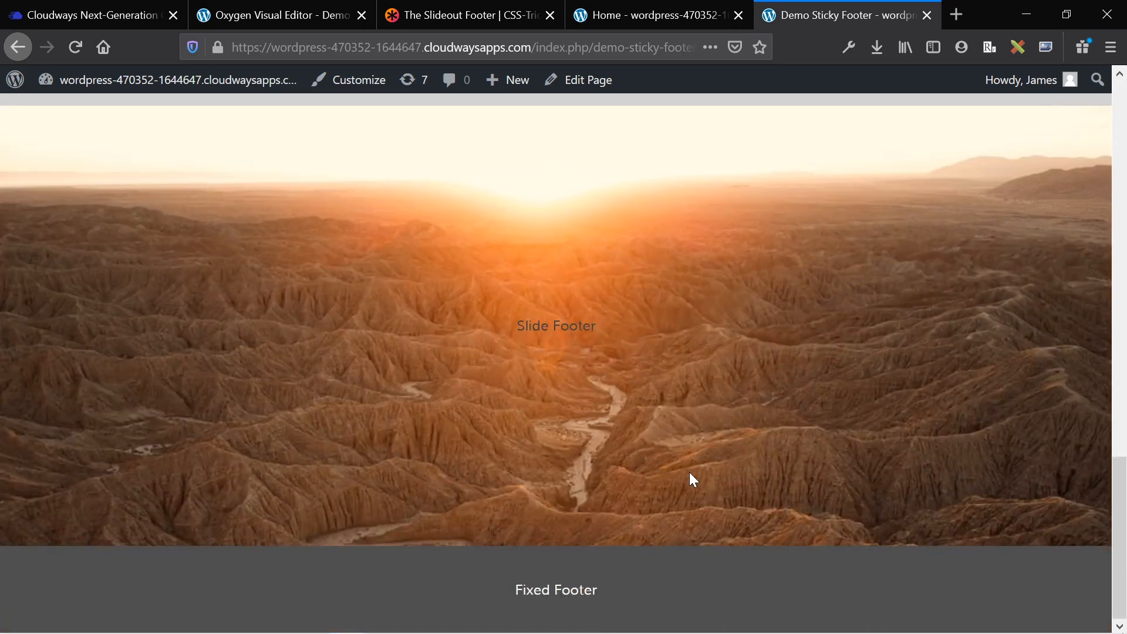
pyautogui.moveTo(658, 15)
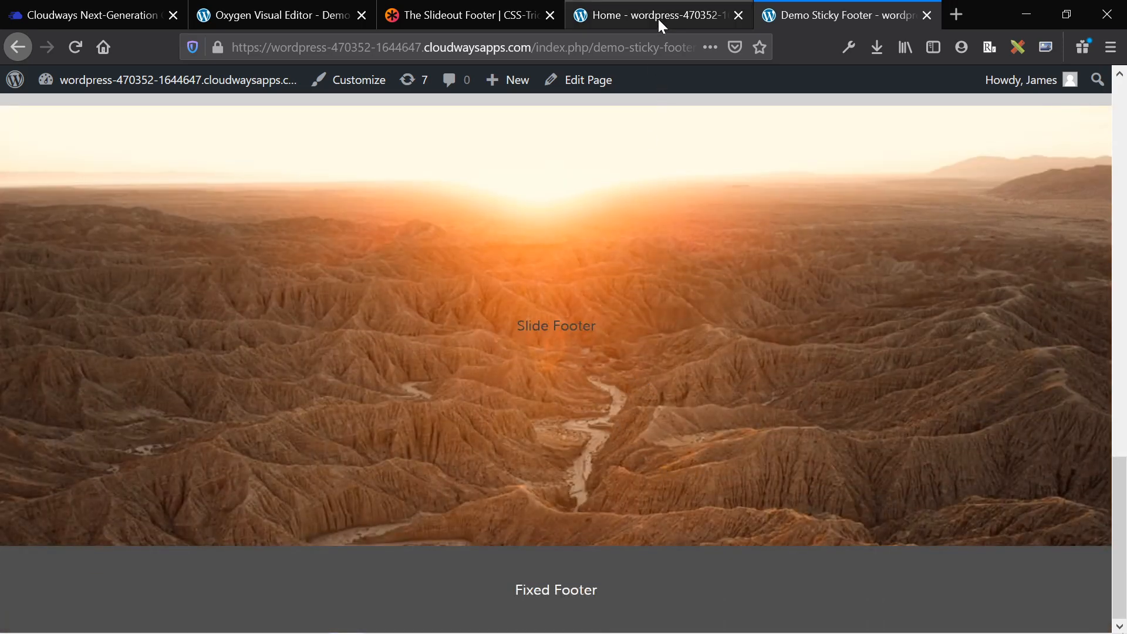
pyautogui.click(280, 14)
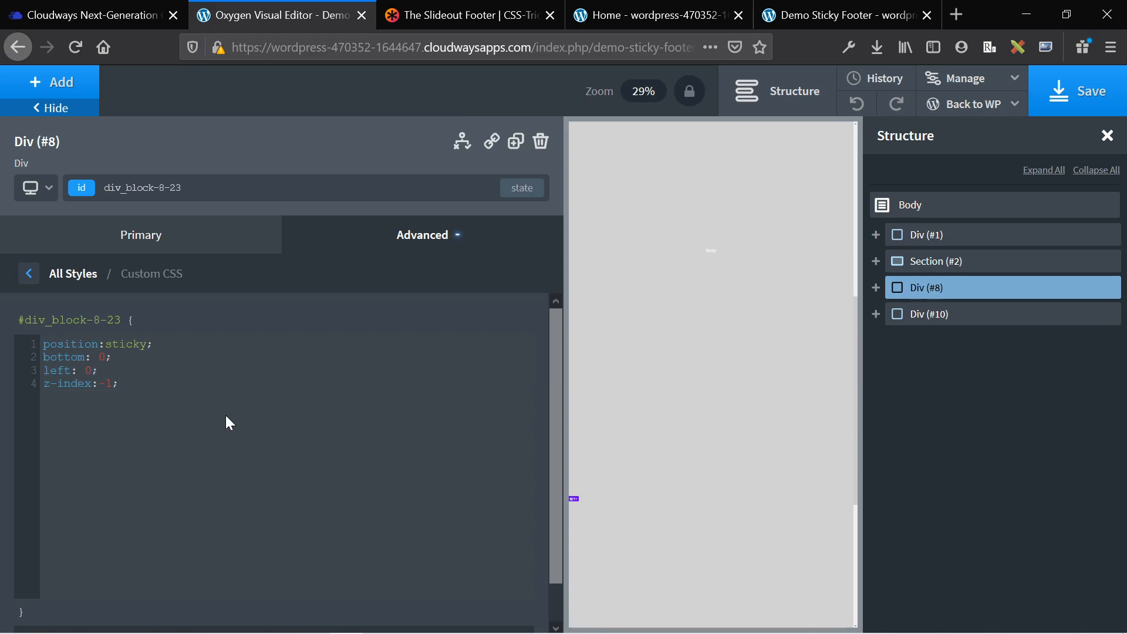
pyautogui.click(115, 383)
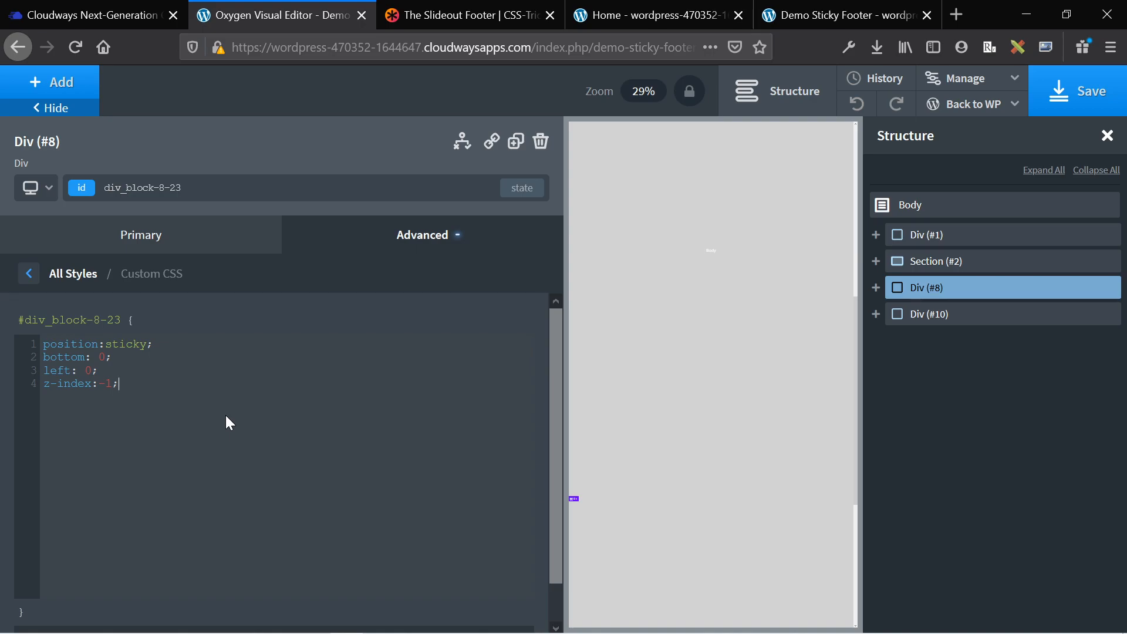
pyautogui.moveTo(506, 341)
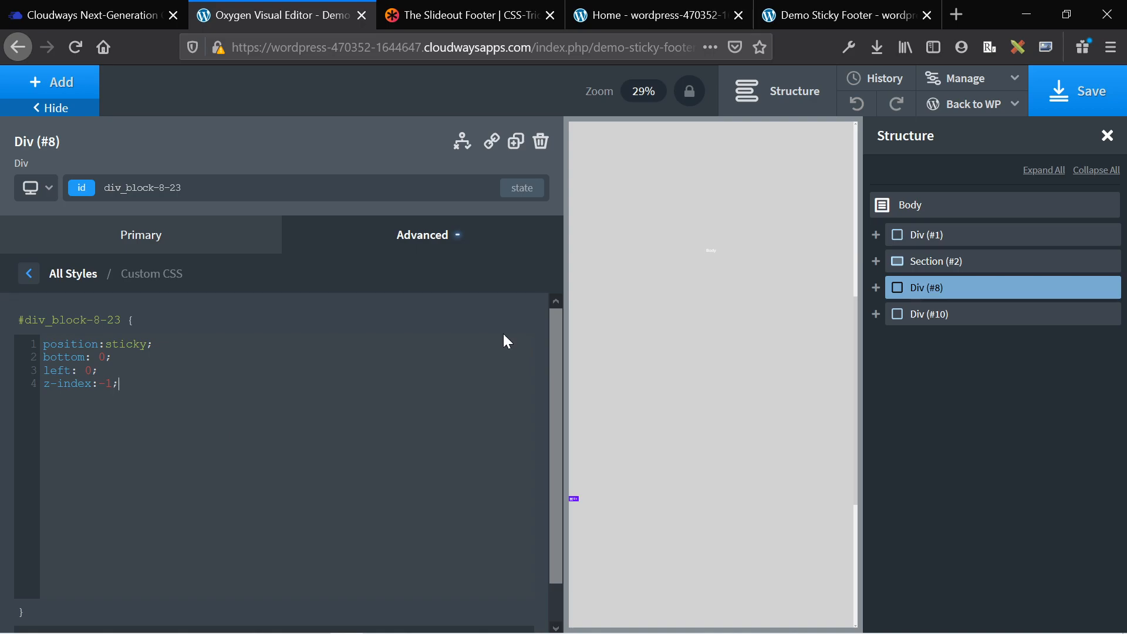
pyautogui.moveTo(959, 245)
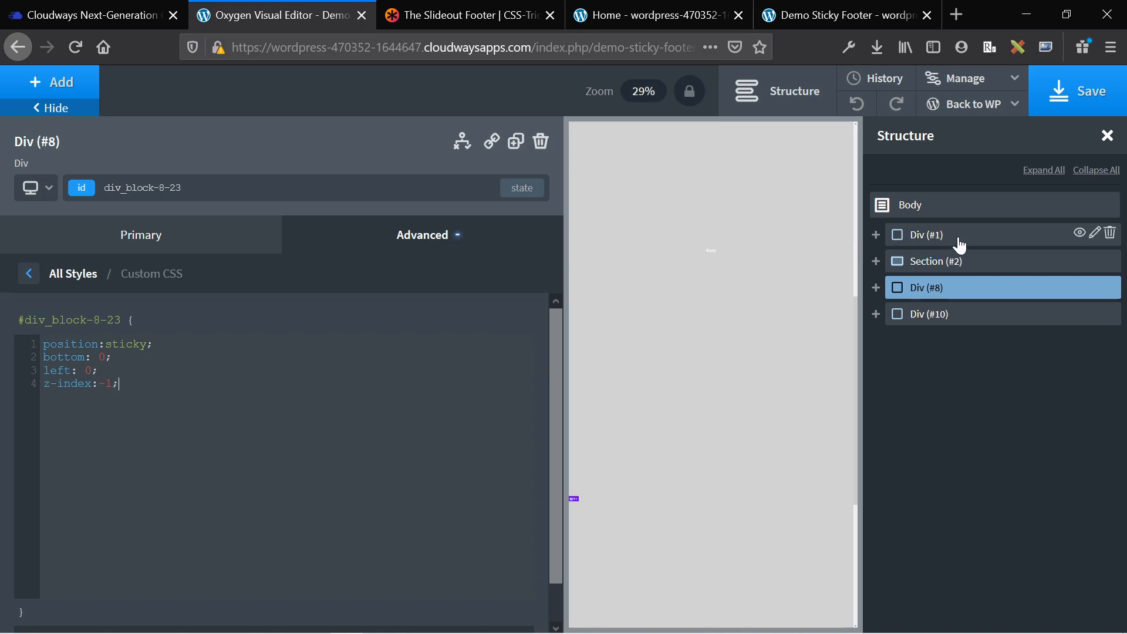
pyautogui.moveTo(694, 7)
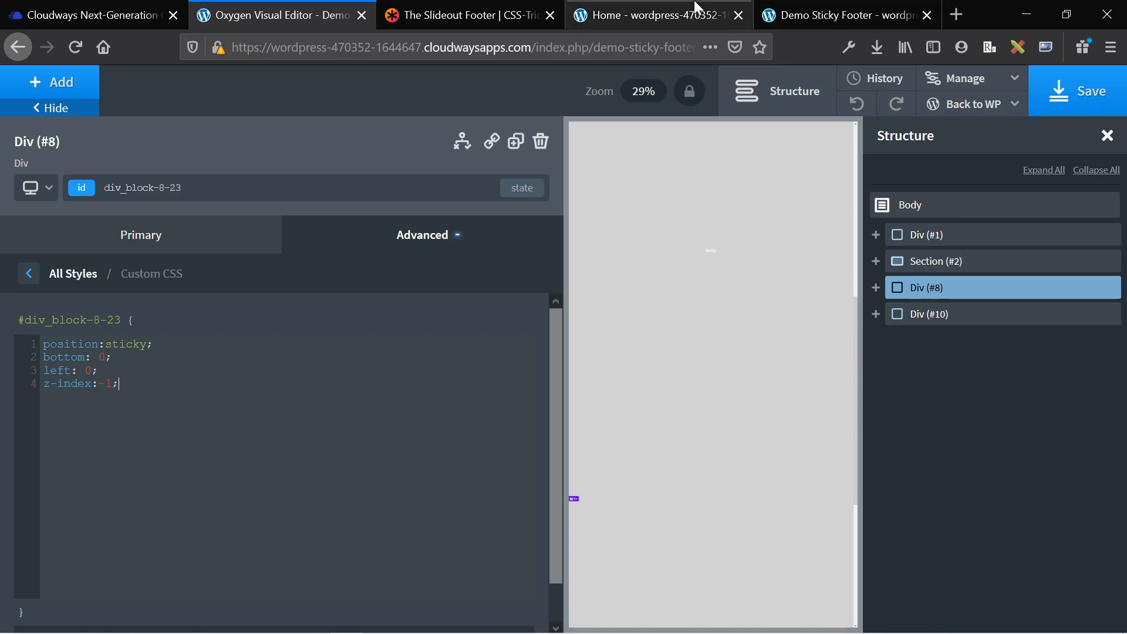
# Step: Check the Unfolded home page's newsletter and footer, then bring up the CSS-Tricks slideout footer article
pyautogui.click(656, 14)
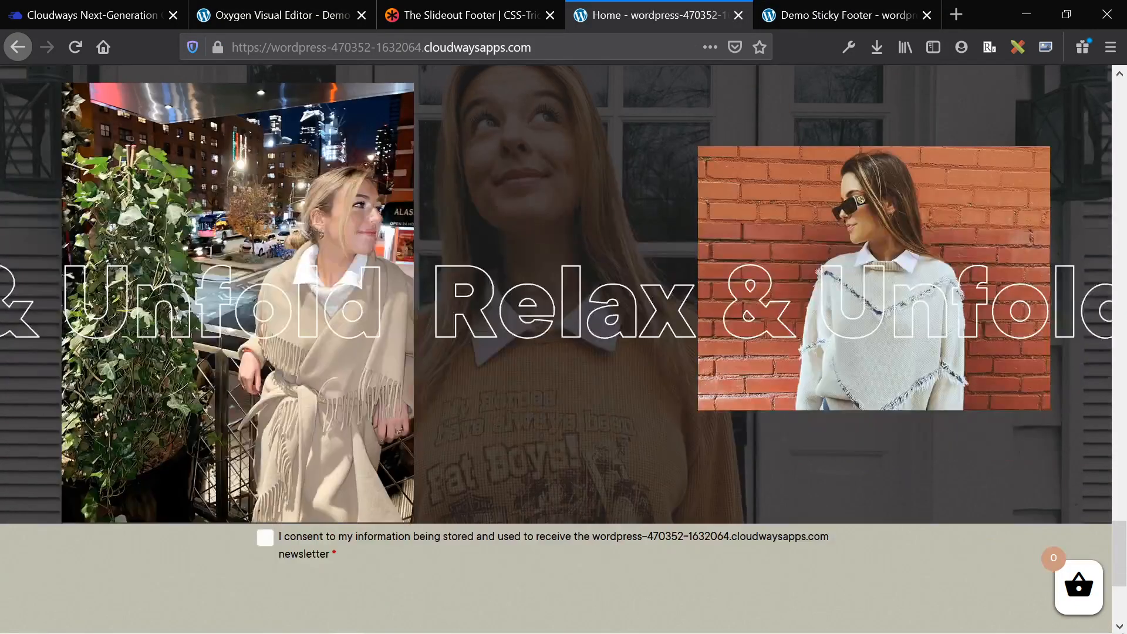
pyautogui.scroll(-3)
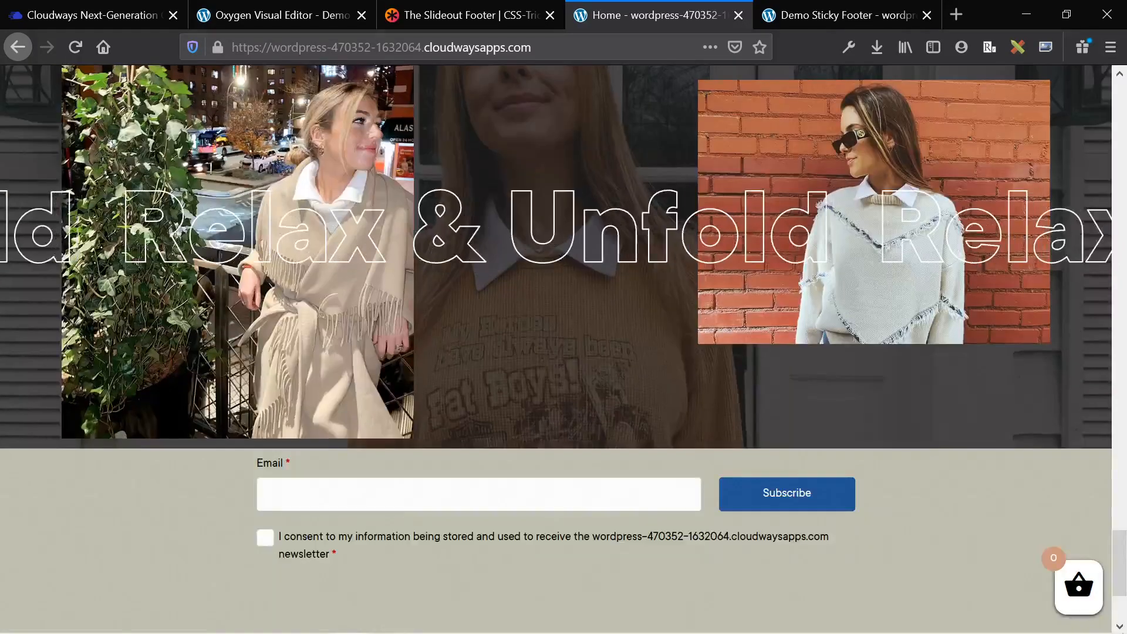
pyautogui.scroll(-3)
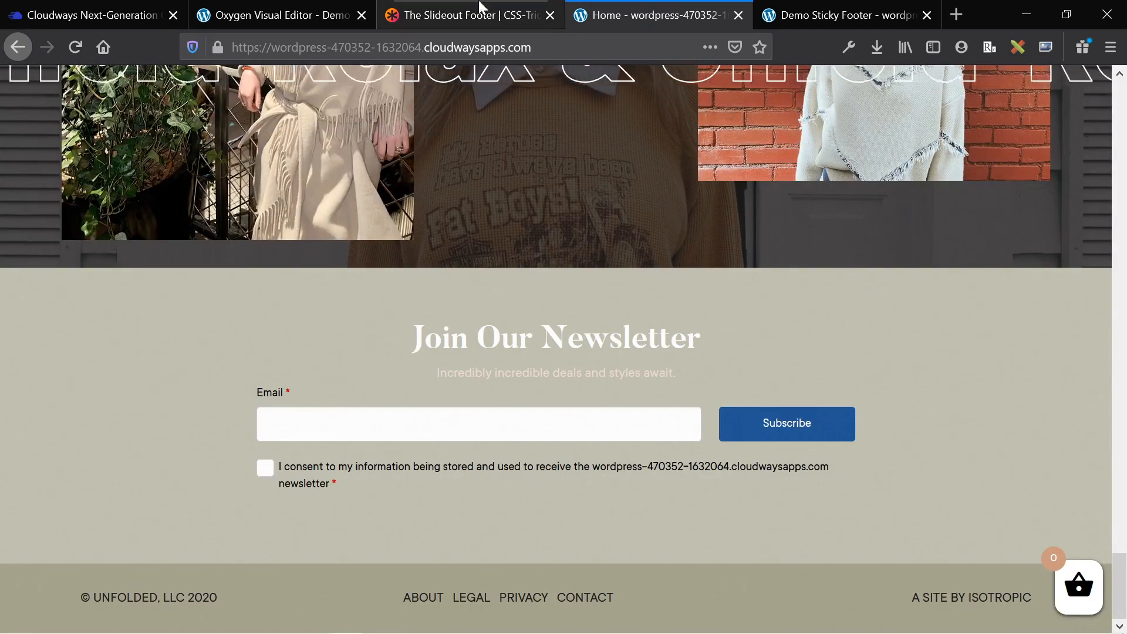
pyautogui.click(467, 14)
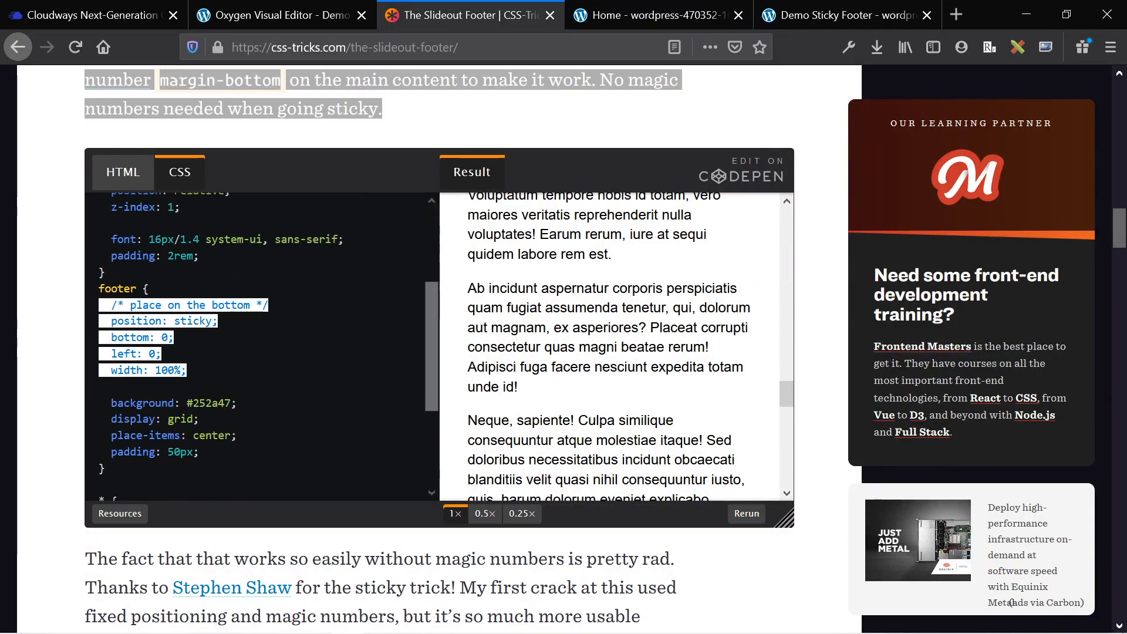
# Step: Play the embedded video of The Markup's footer sliding out from under the content
pyautogui.scroll(-3)
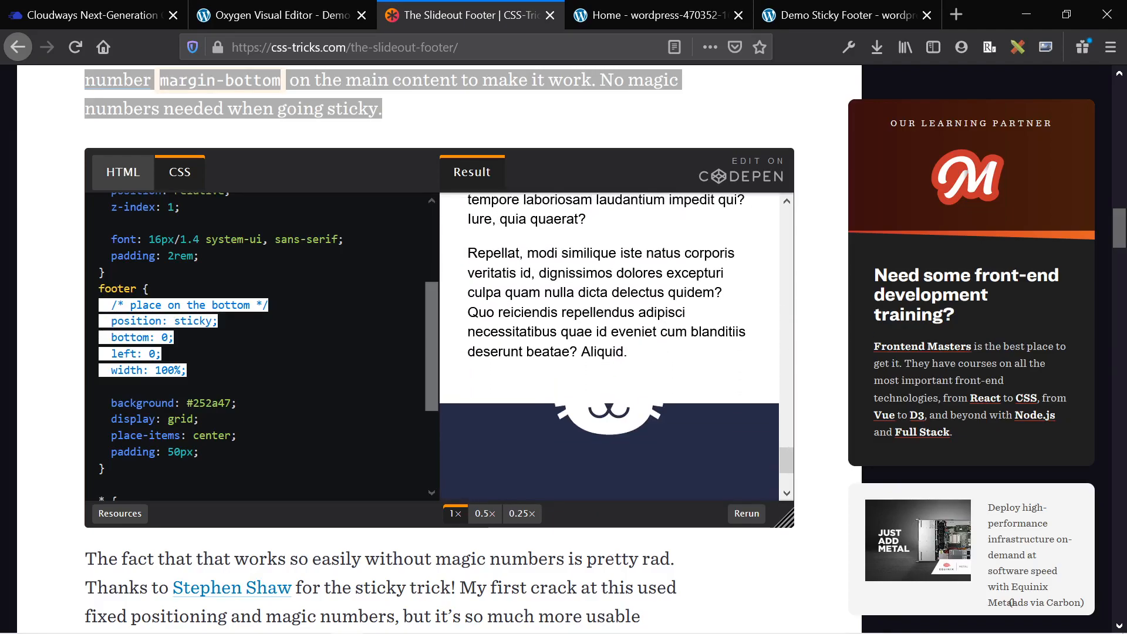
pyautogui.scroll(-3)
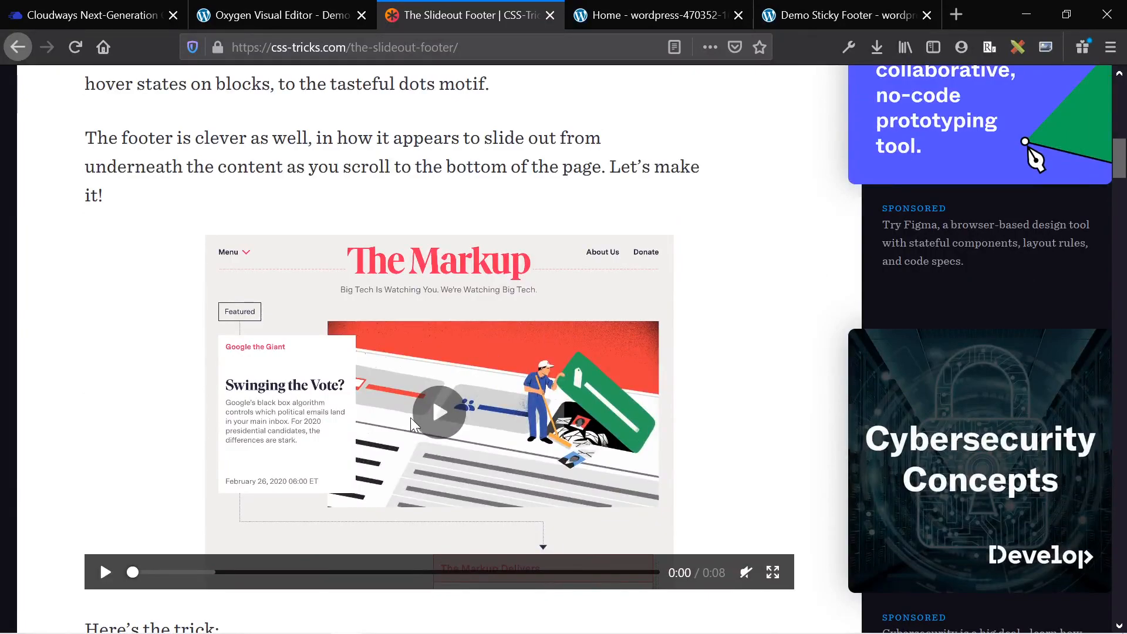
pyautogui.click(103, 572)
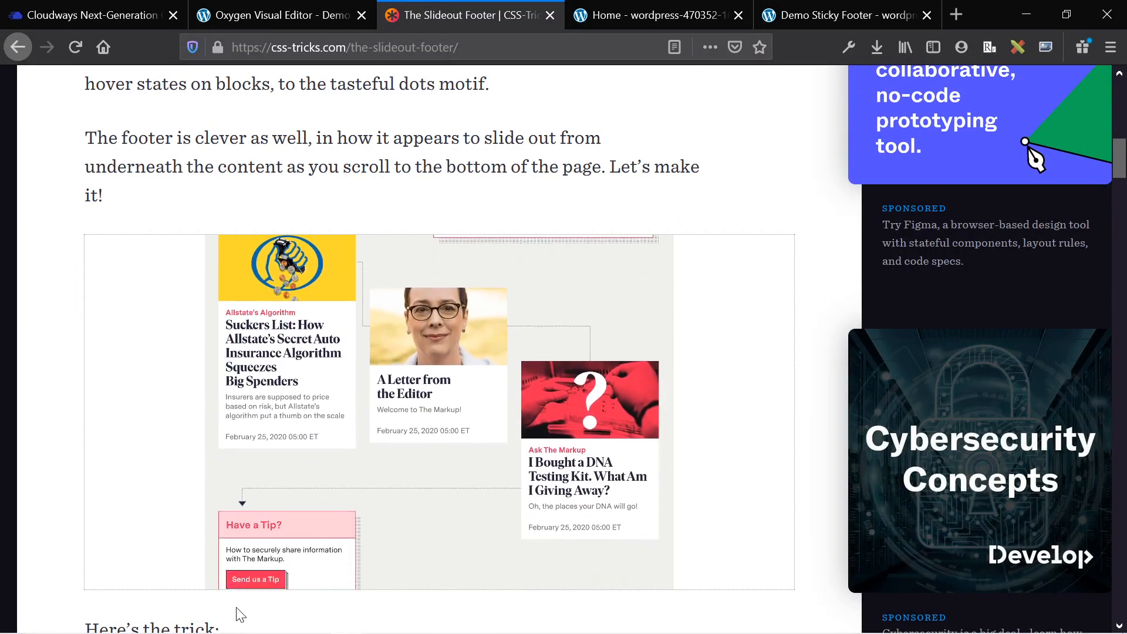
pyautogui.scroll(-3)
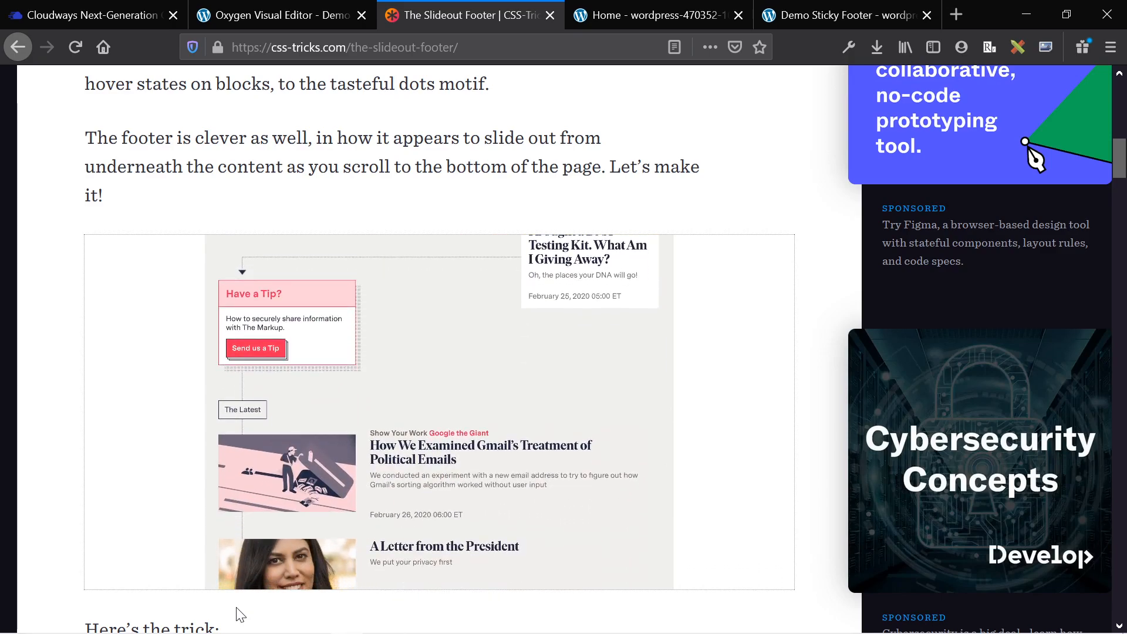
pyautogui.scroll(-3)
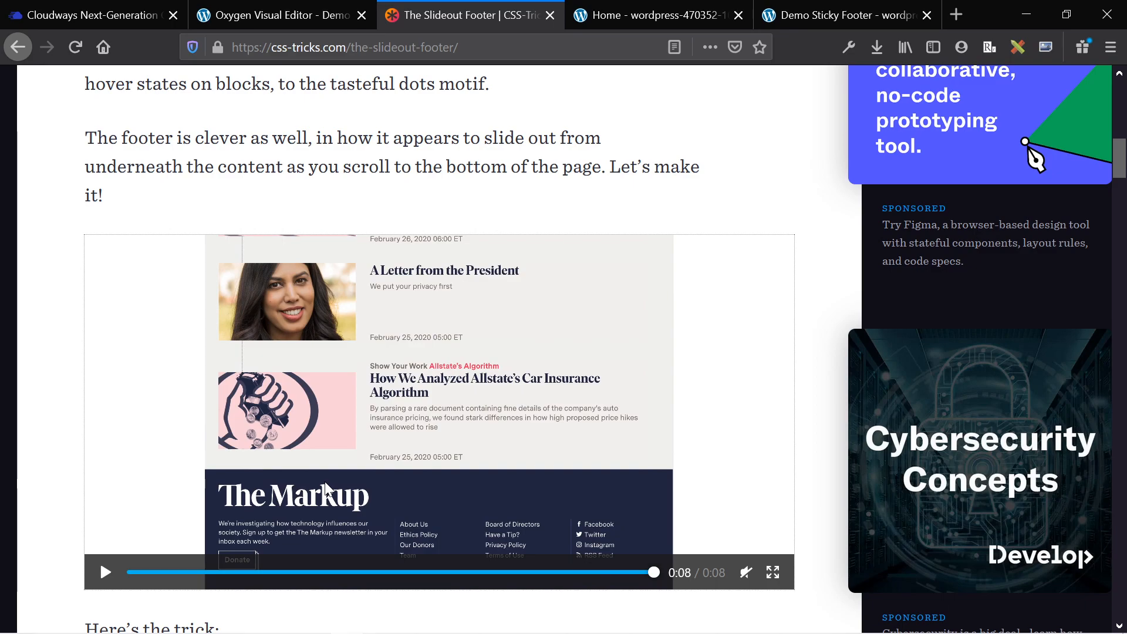
pyautogui.moveTo(328, 390)
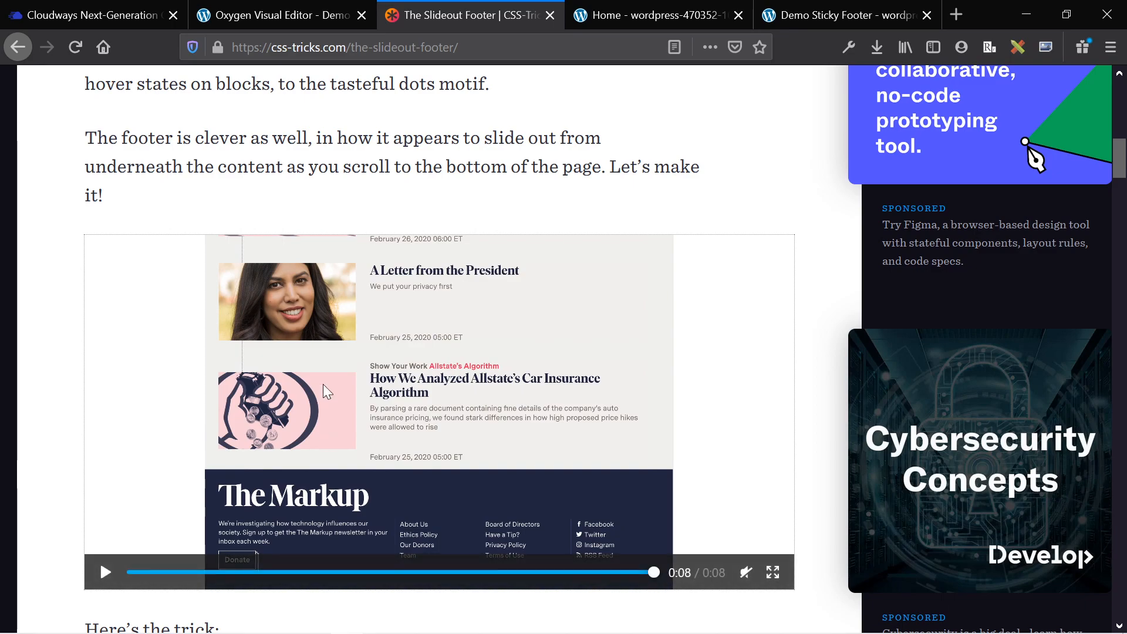